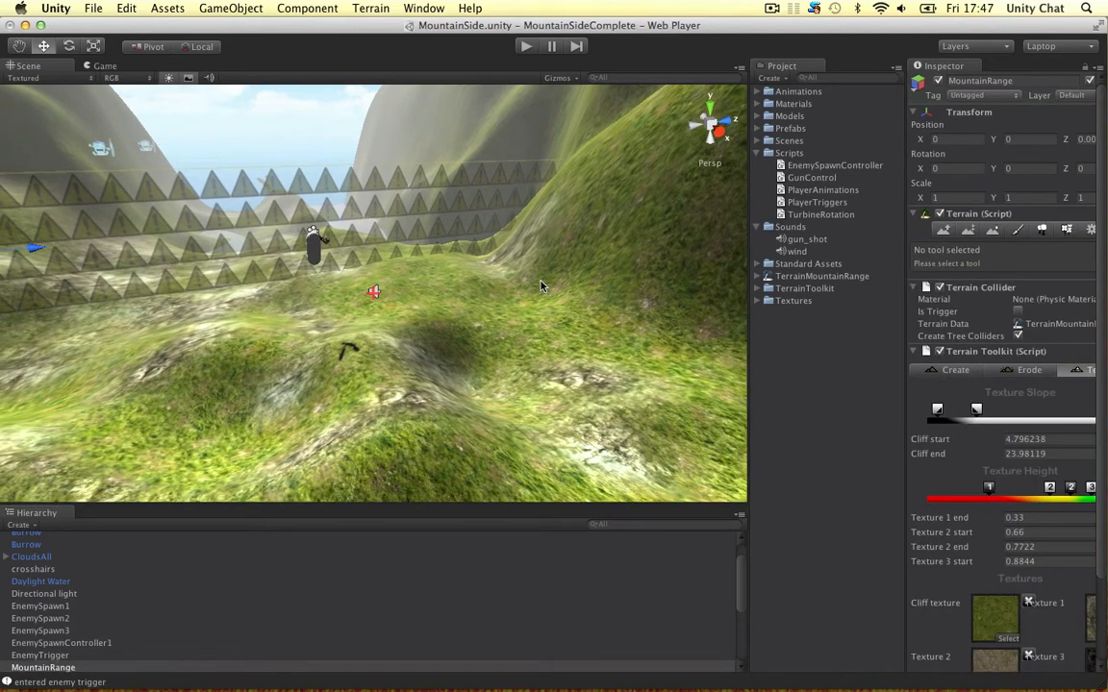
pyautogui.moveTo(469, 238)
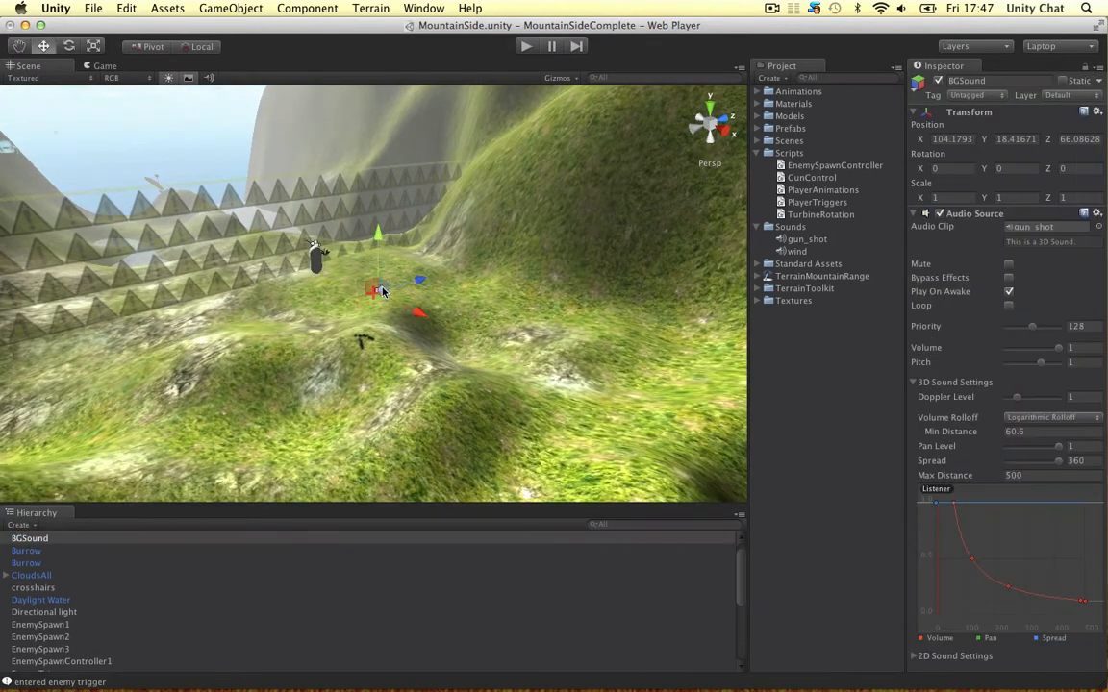
# Step: Bring up the context menu on the BGSound entry in the Hierarchy
pyautogui.rightClick(29, 538)
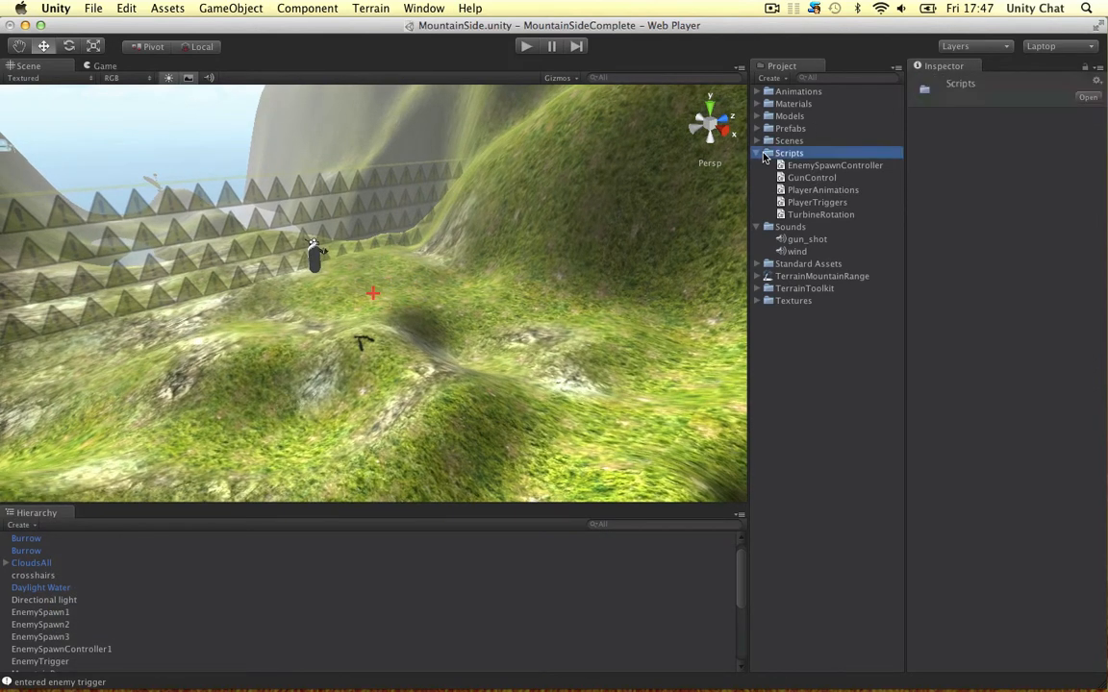
# Step: In the Sounds folder, inspect gun_shot and wind, previewing the wind clip
pyautogui.click(788, 166)
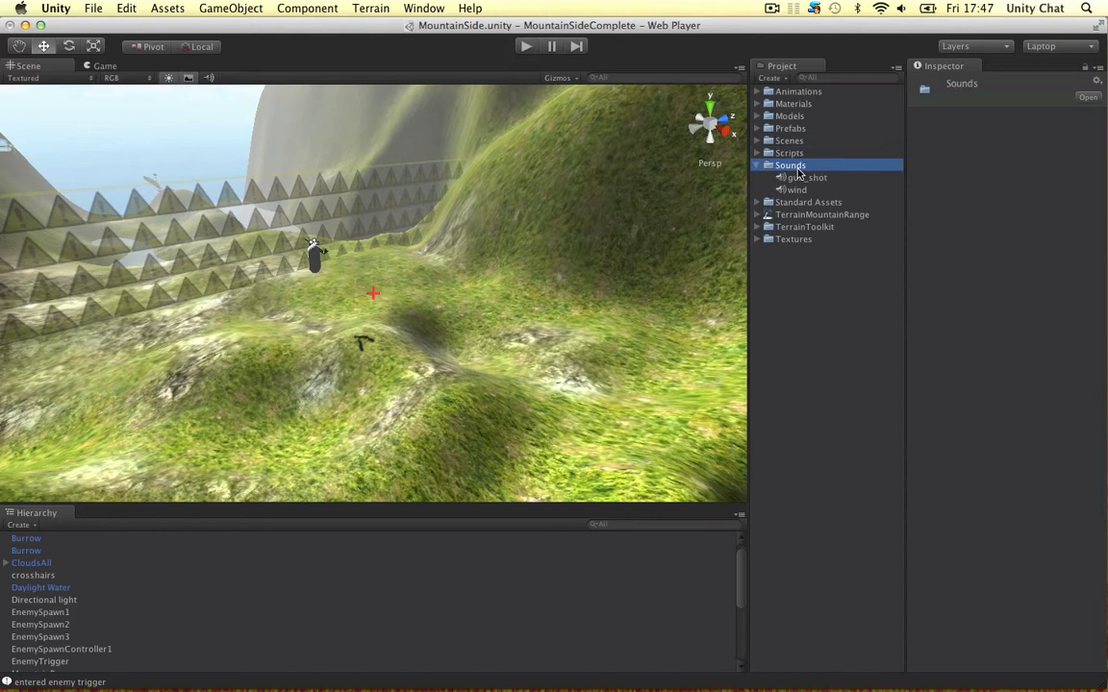
pyautogui.click(807, 177)
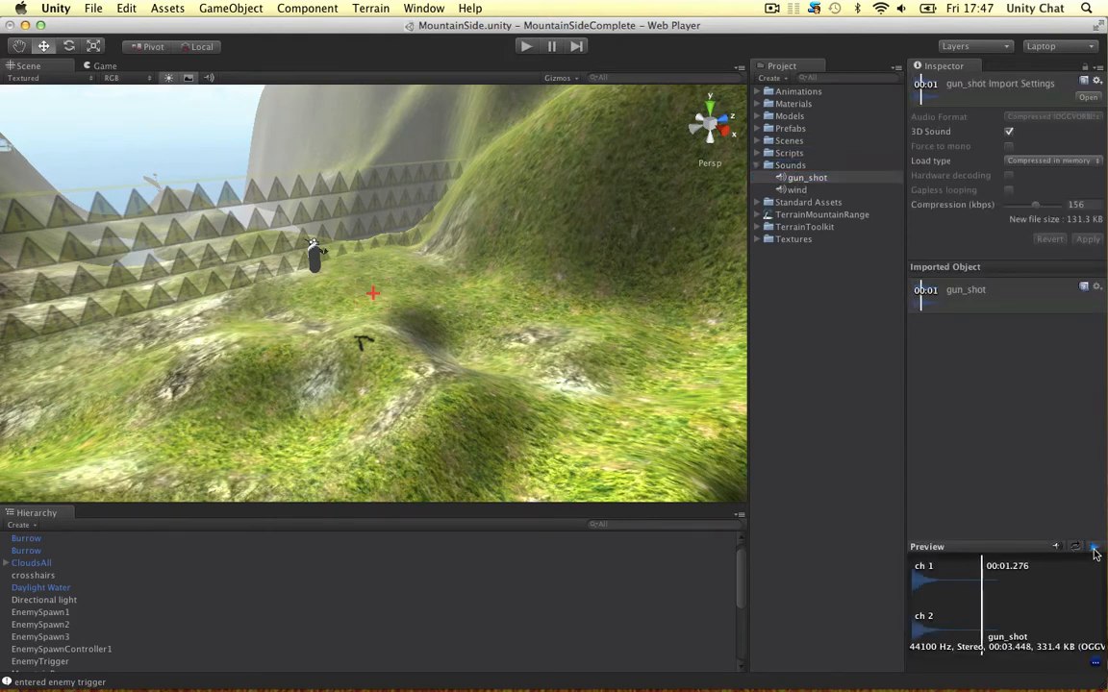
pyautogui.click(796, 190)
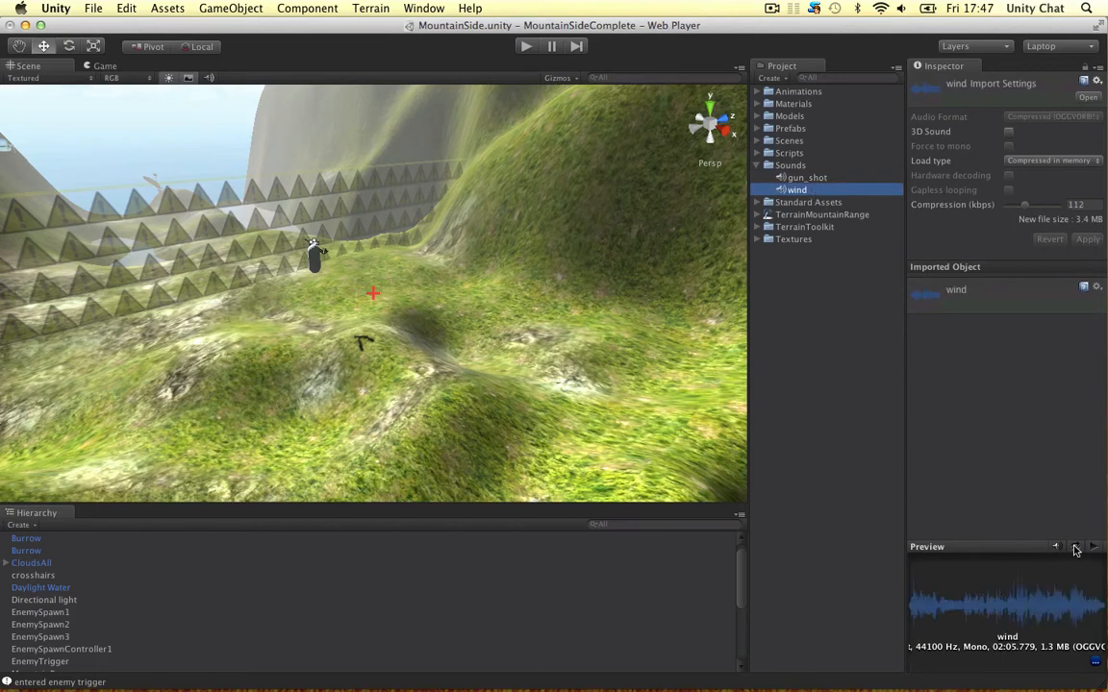
pyautogui.click(1093, 546)
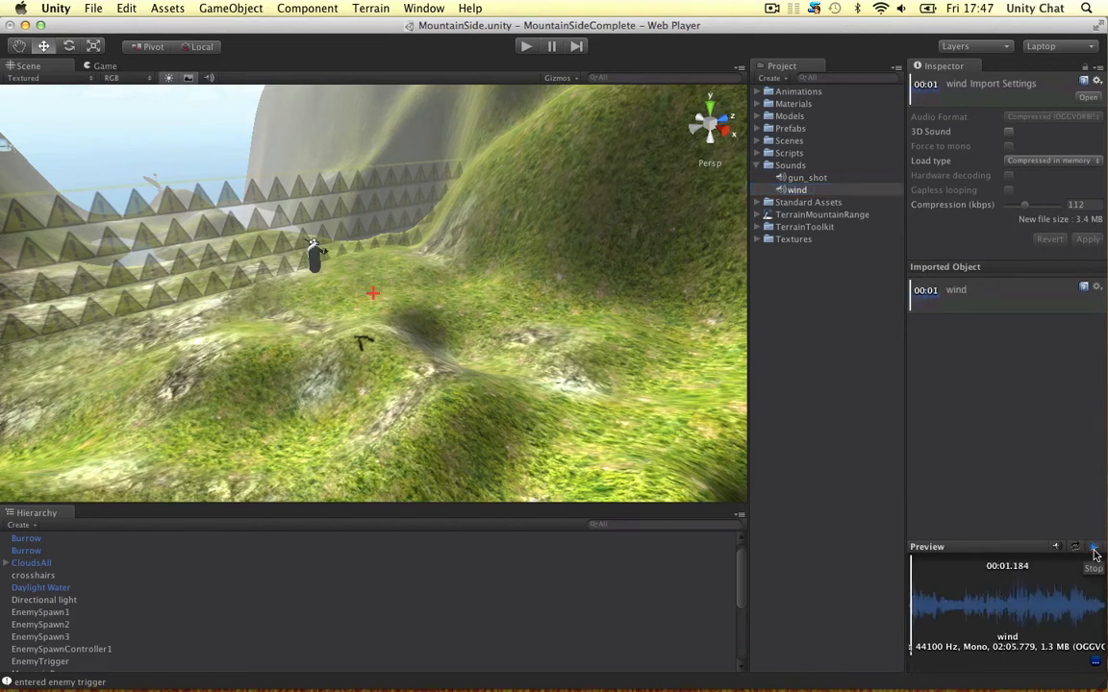
pyautogui.click(1092, 546)
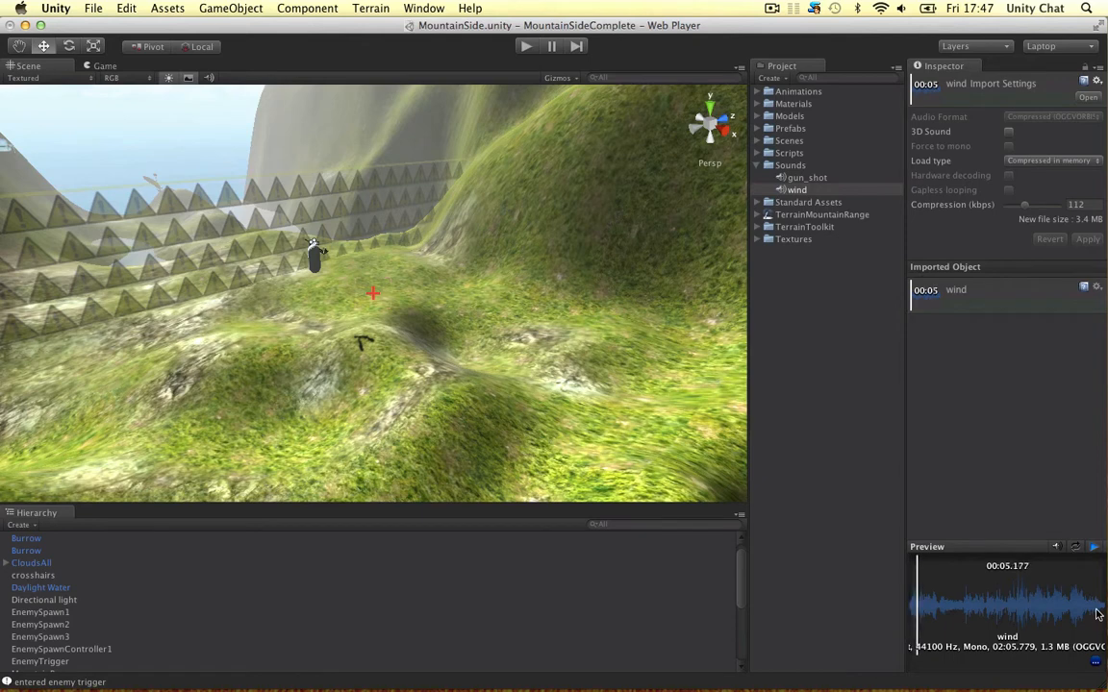
pyautogui.click(1056, 547)
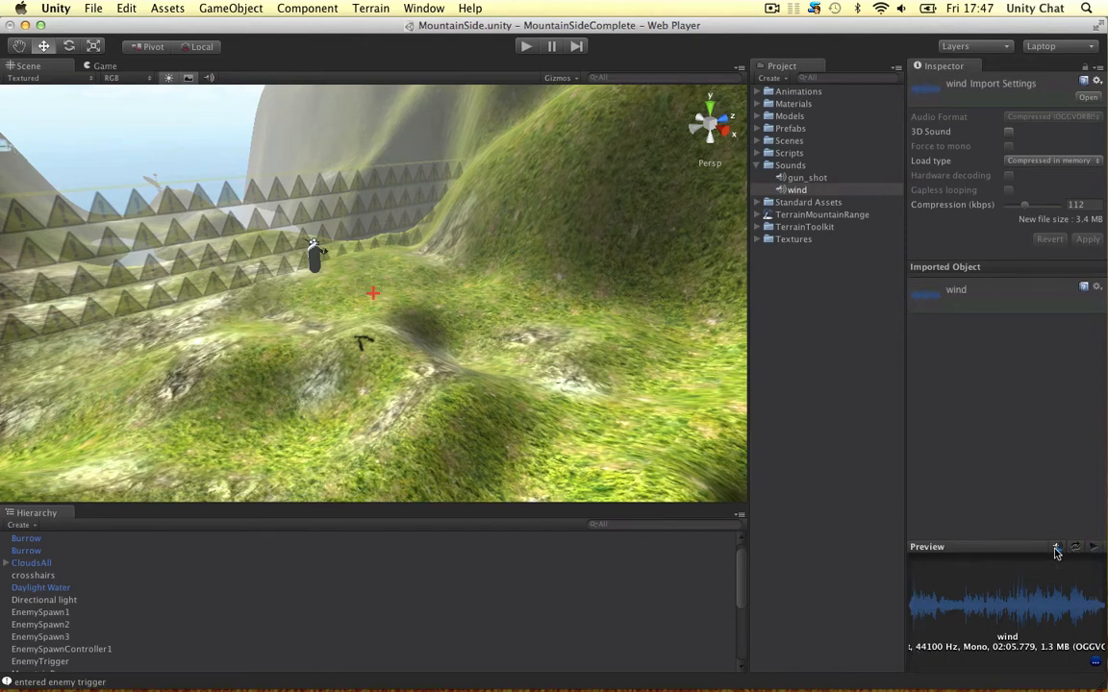
# Step: Preview the gun_shot clip and leave its import settings displayed
pyautogui.click(808, 177)
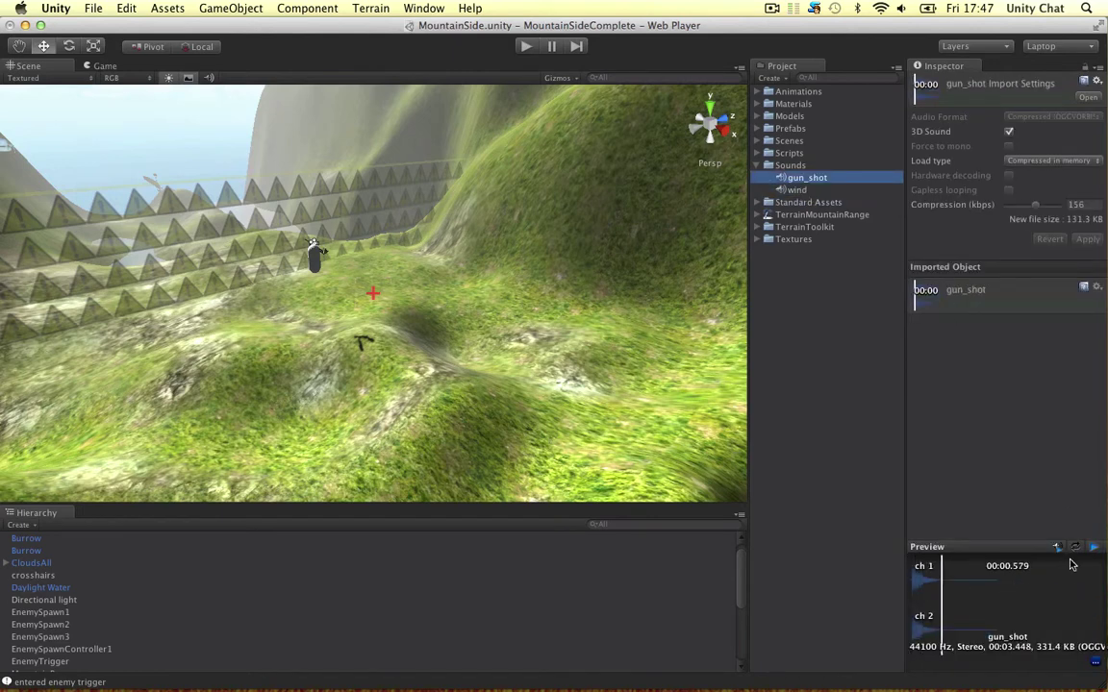
pyautogui.click(1075, 546)
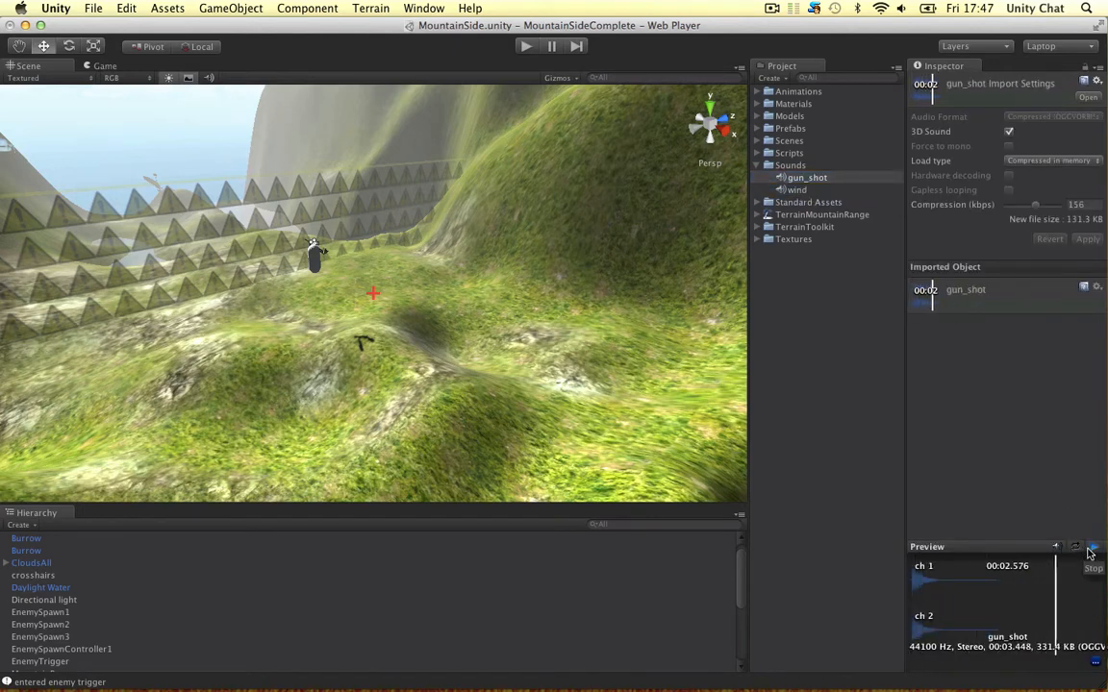
pyautogui.click(1093, 546)
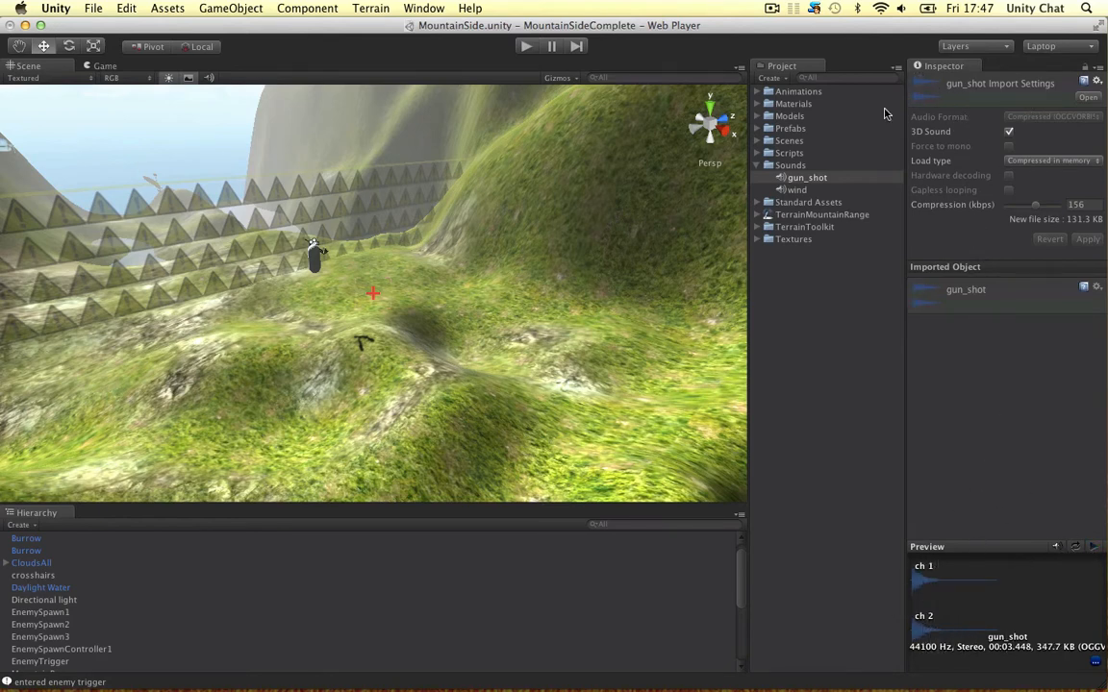
pyautogui.moveTo(952, 134)
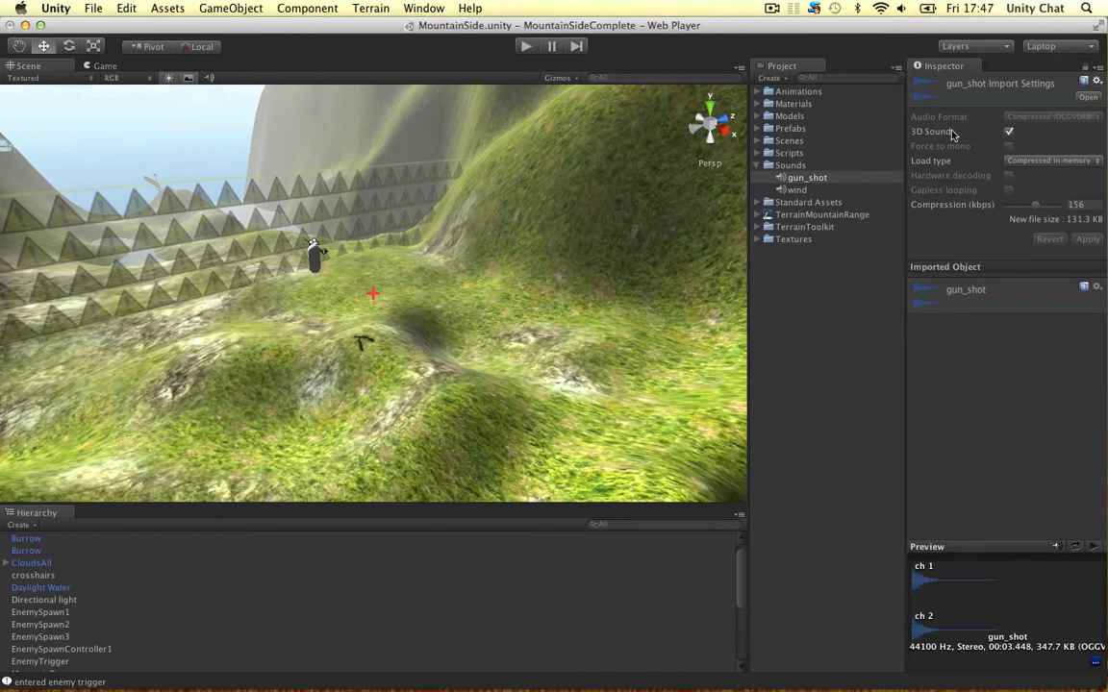
pyautogui.moveTo(915, 144)
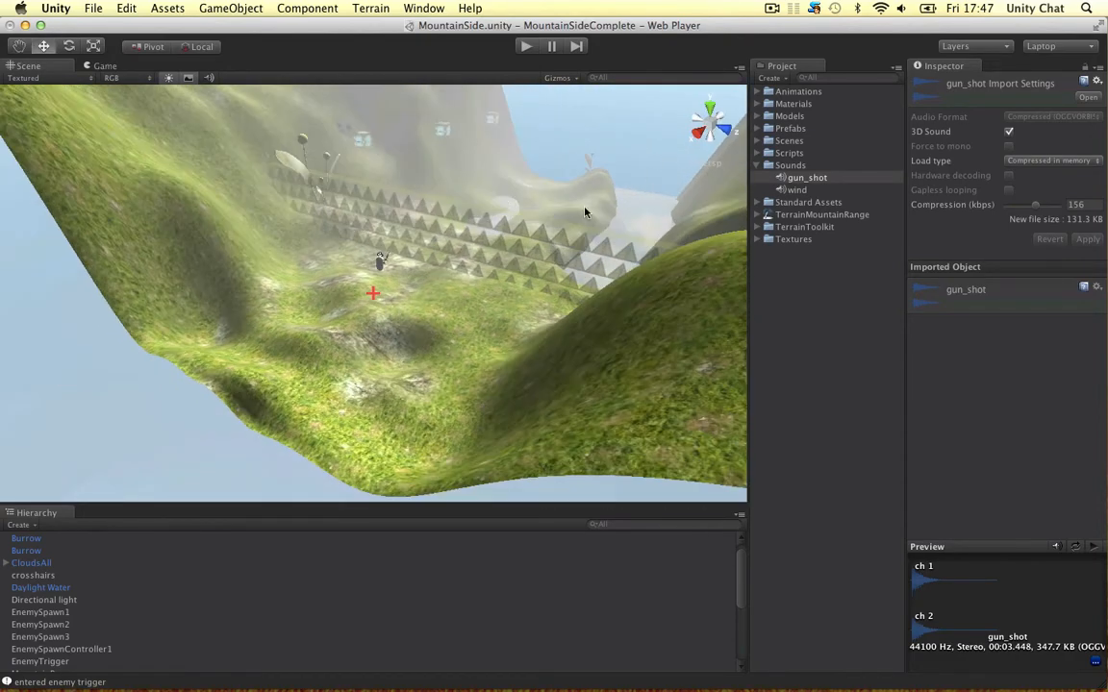
pyautogui.moveTo(472, 209)
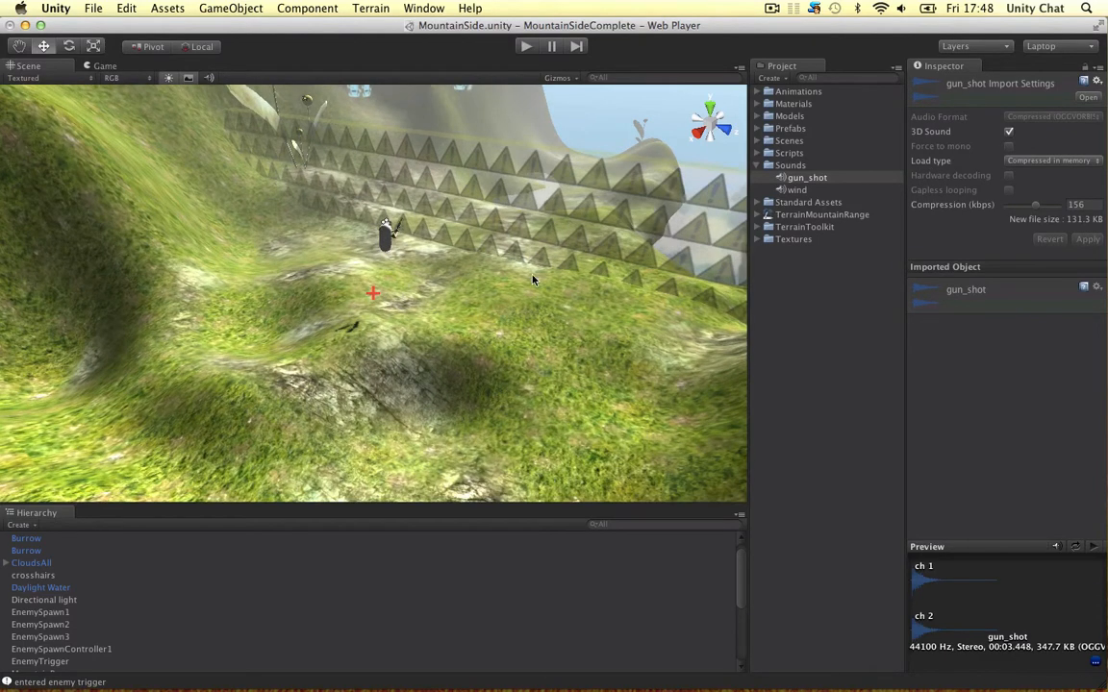
pyautogui.moveTo(523, 288)
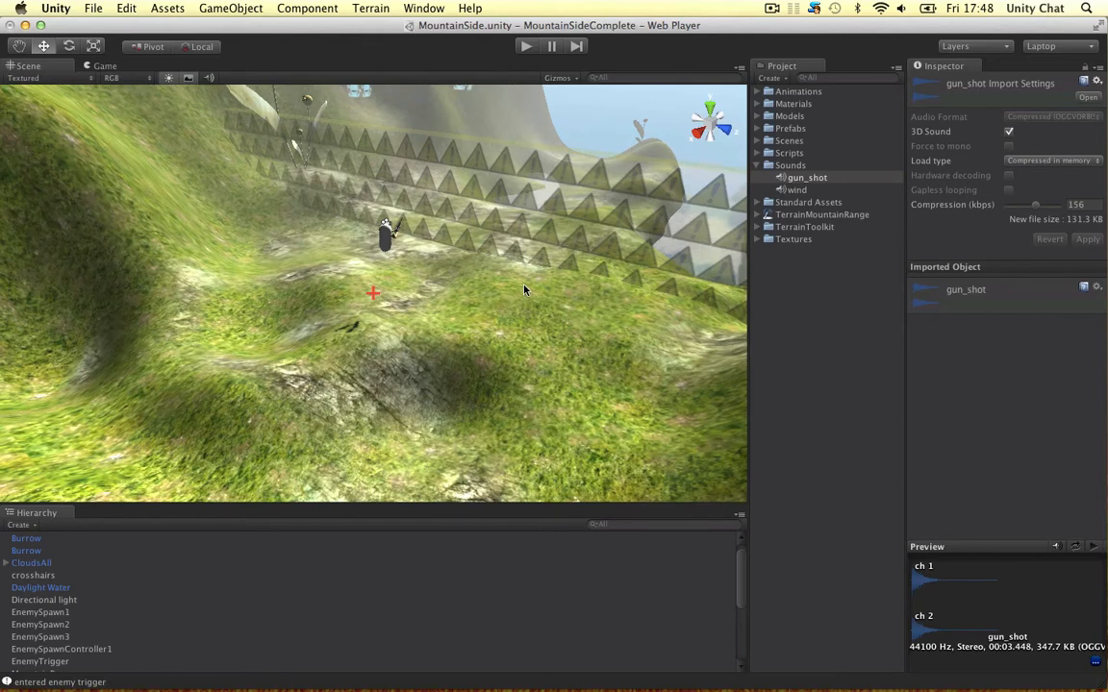
pyautogui.moveTo(983, 243)
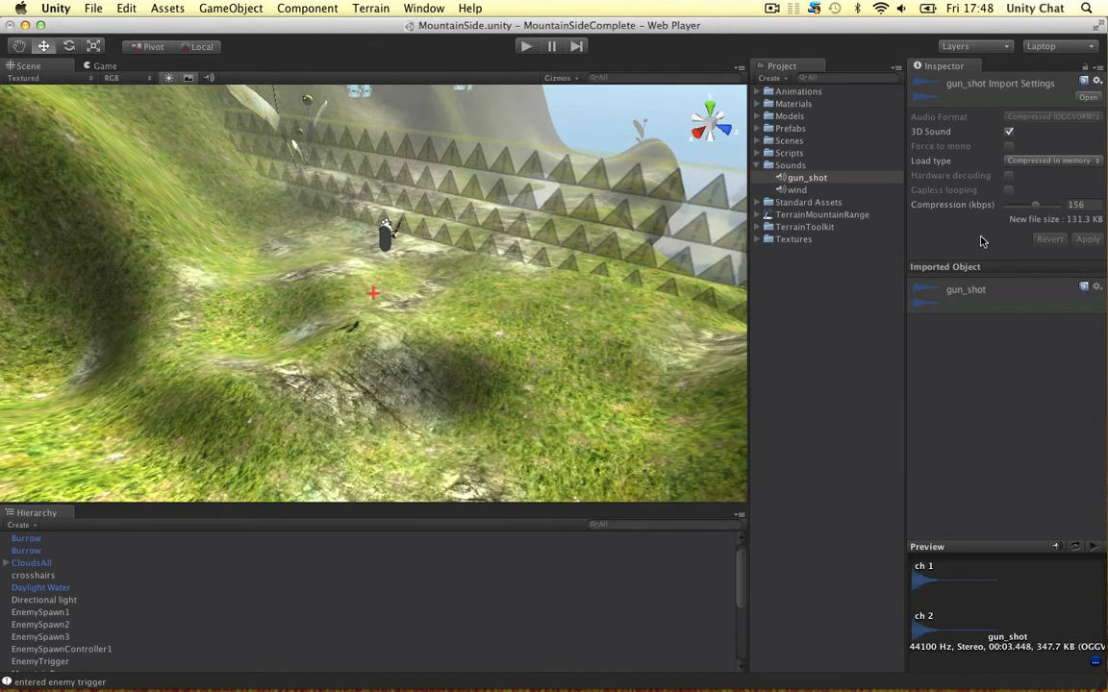
pyautogui.click(796, 190)
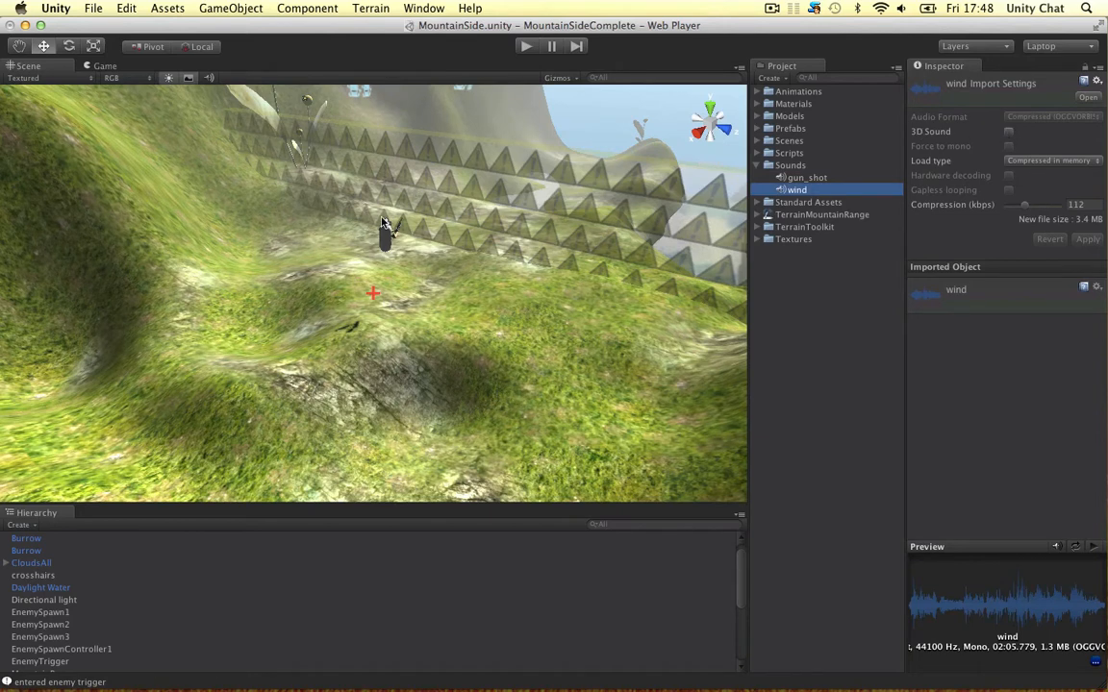
pyautogui.click(806, 177)
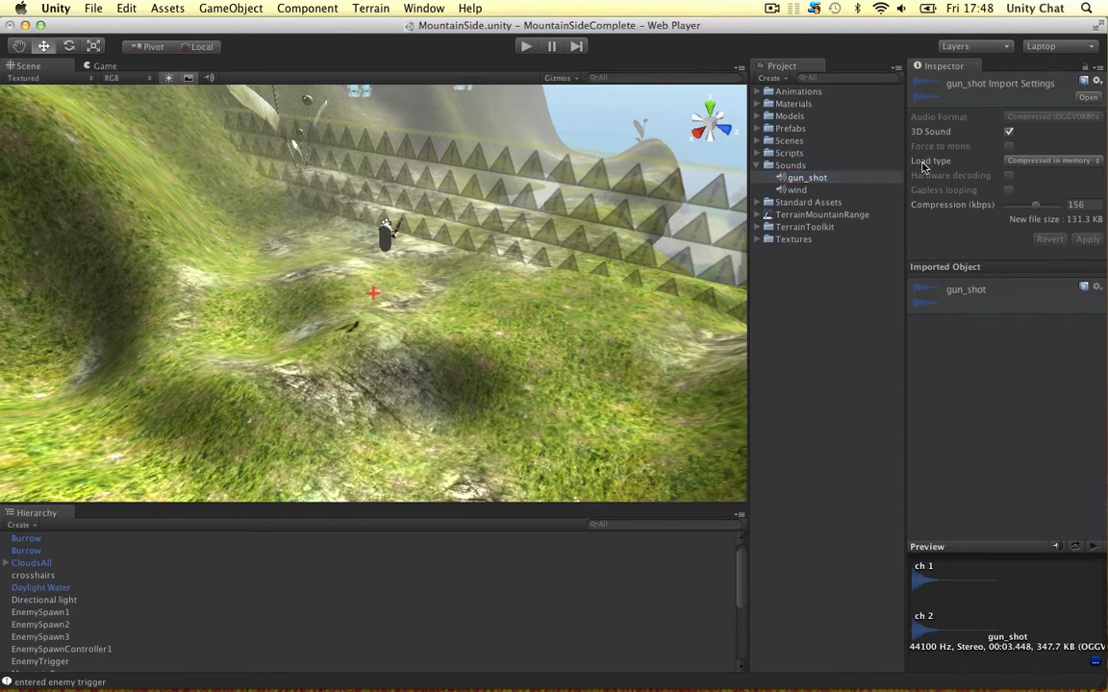
pyautogui.click(1048, 162)
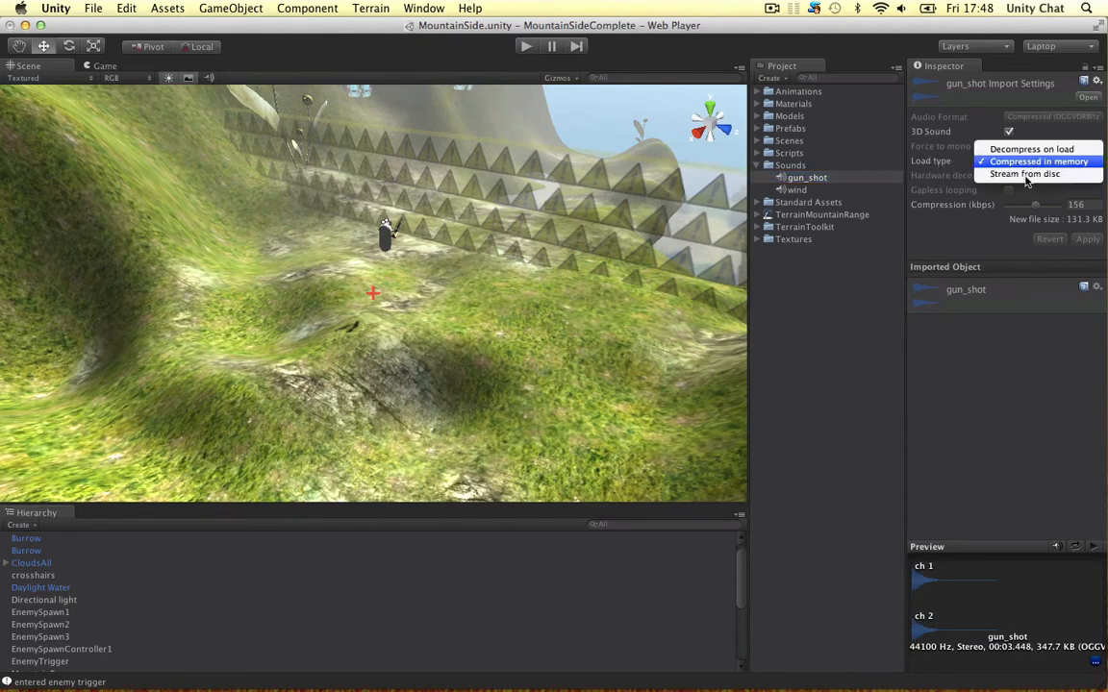
pyautogui.moveTo(1030, 150)
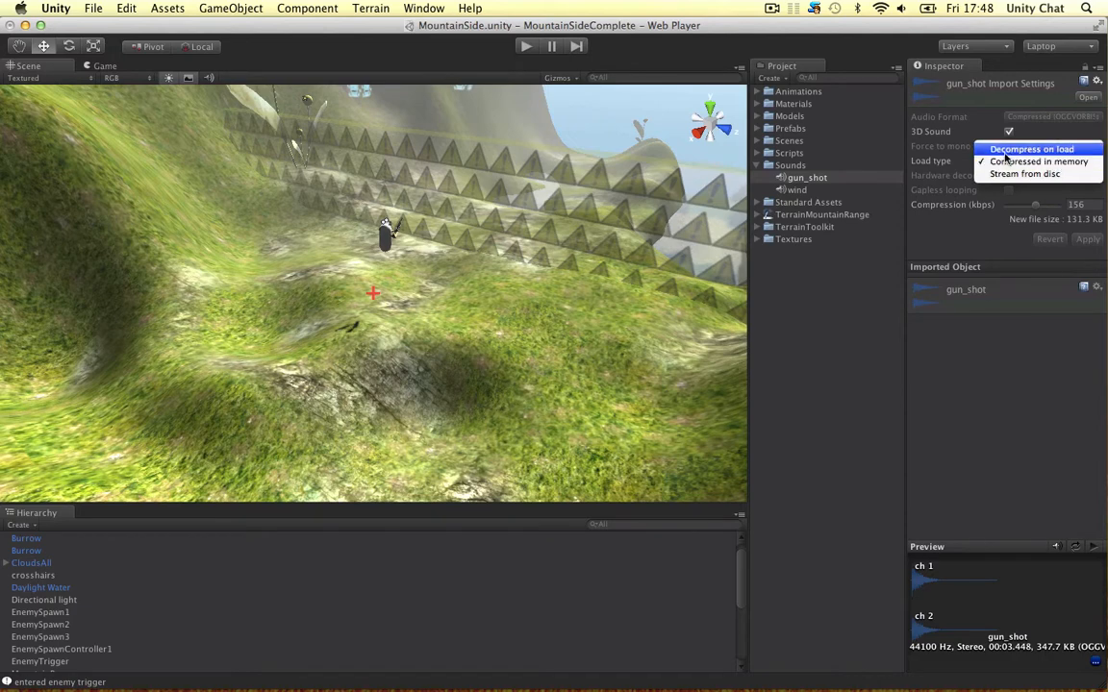
pyautogui.moveTo(1031, 150)
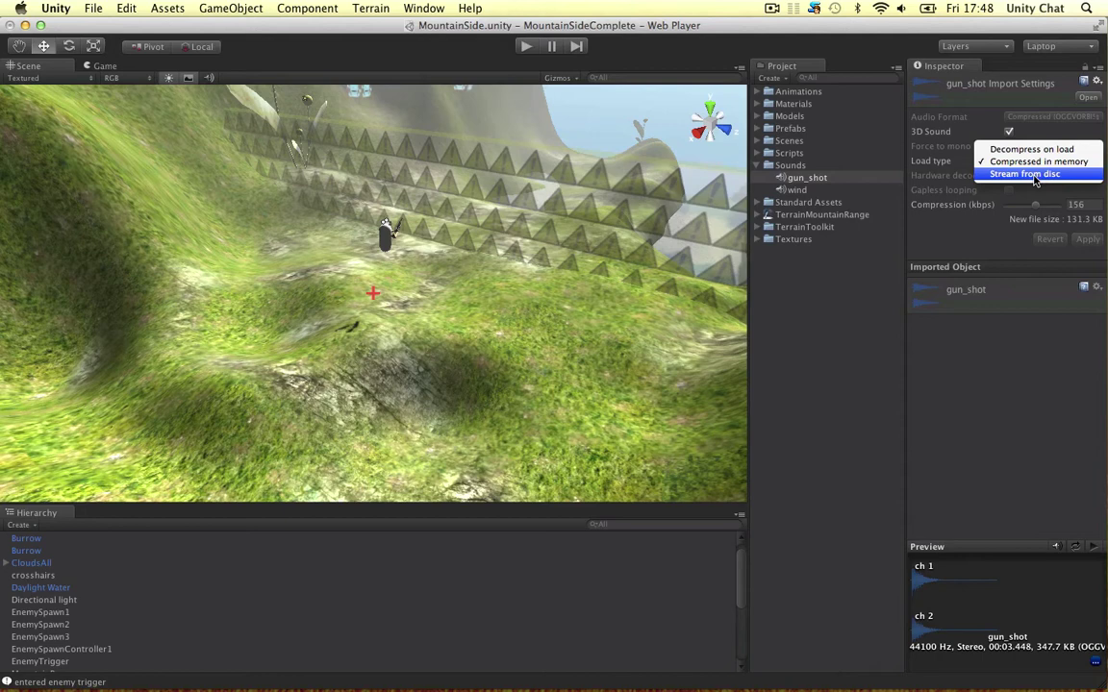
pyautogui.click(1038, 162)
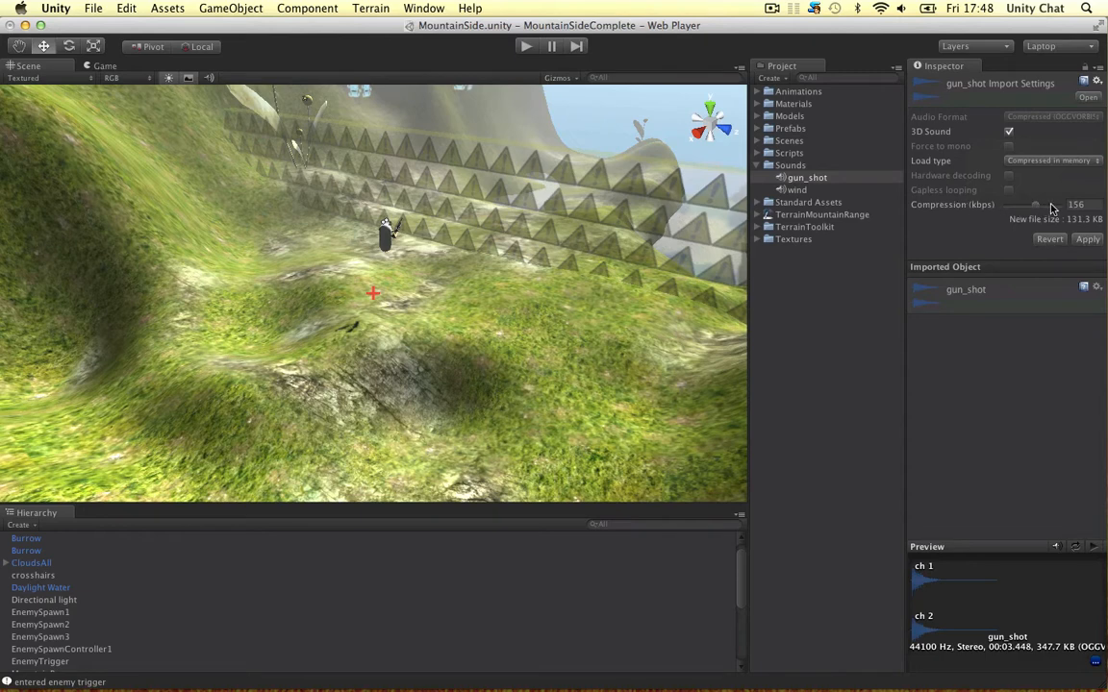
pyautogui.moveTo(1037, 204); pyautogui.dragTo(1056, 204)
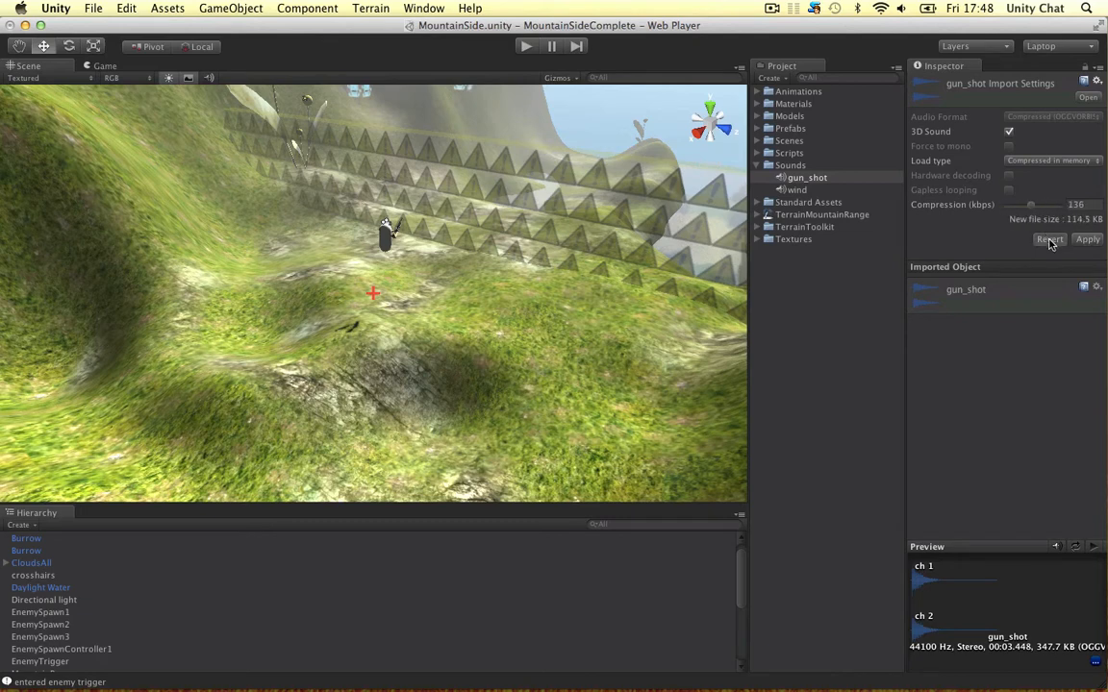
pyautogui.moveTo(1031, 204); pyautogui.dragTo(1039, 204)
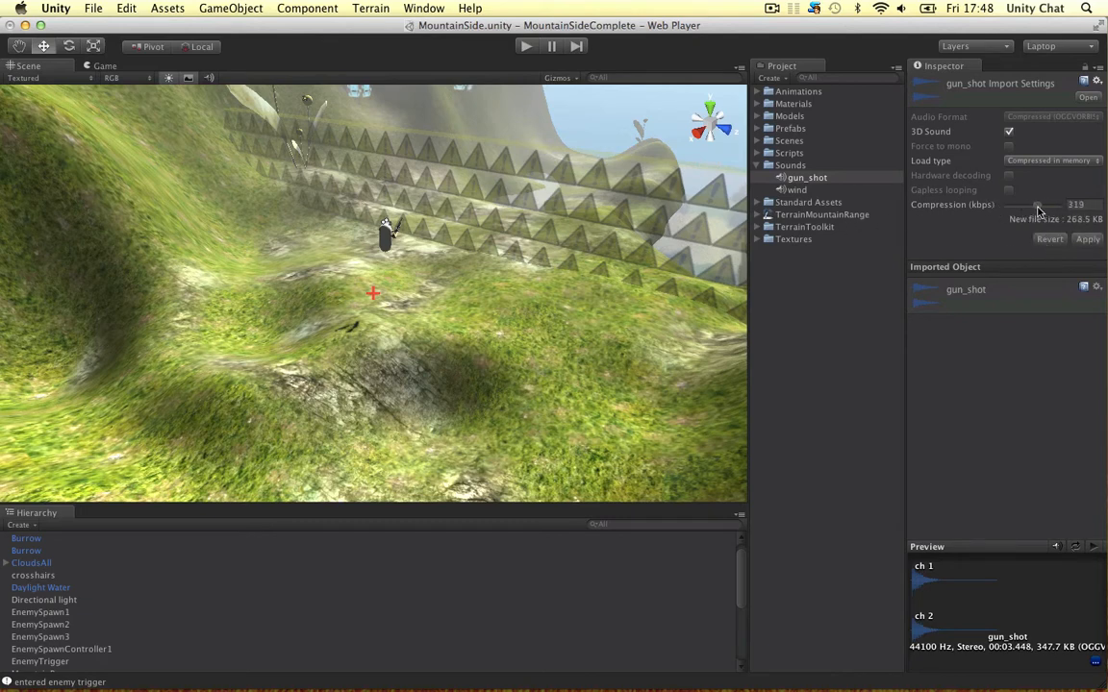
pyautogui.moveTo(1039, 204); pyautogui.dragTo(1008, 204)
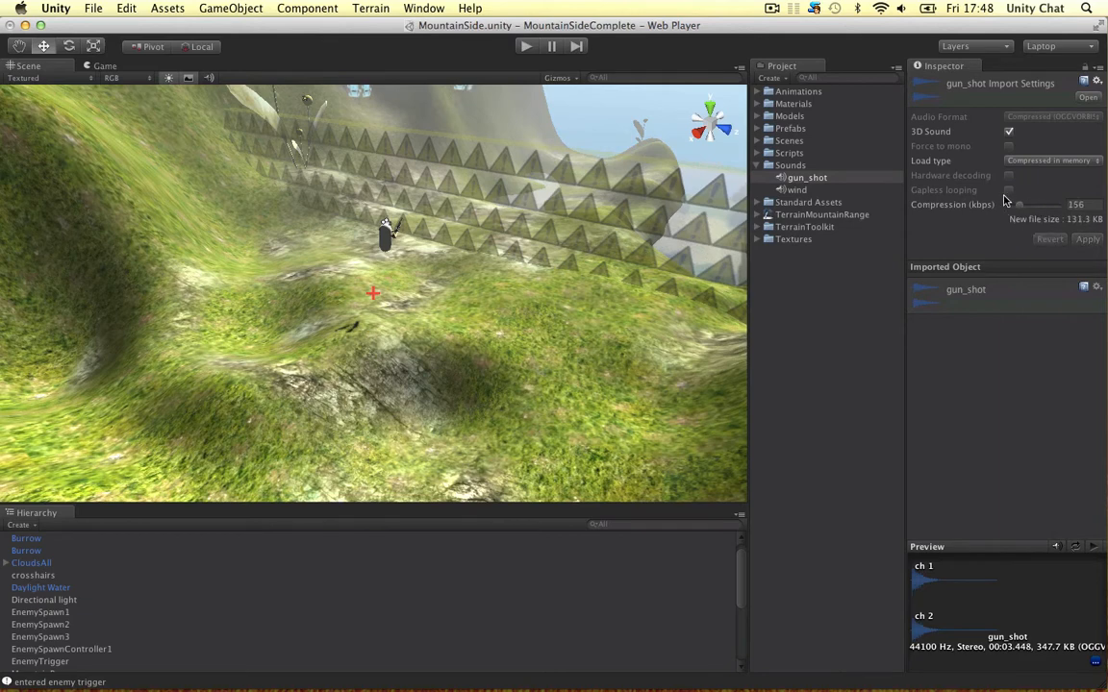
pyautogui.click(796, 191)
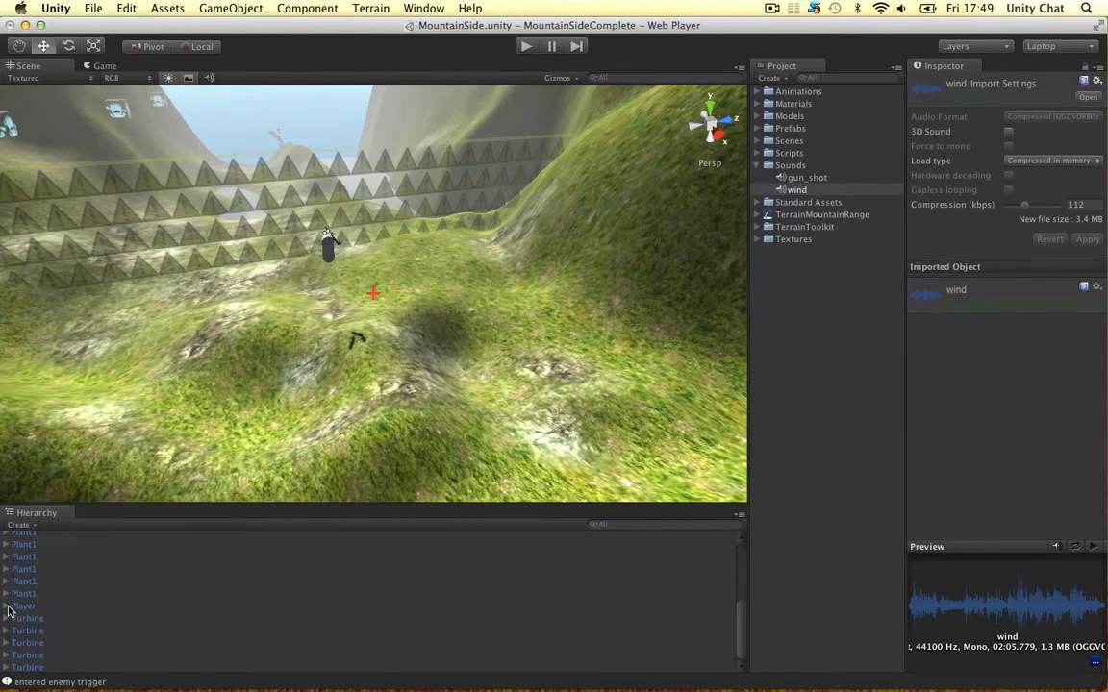
# Step: Expand the Player to see its Main Camera, run the scene in play mode, then stop it
pyautogui.click(50, 631)
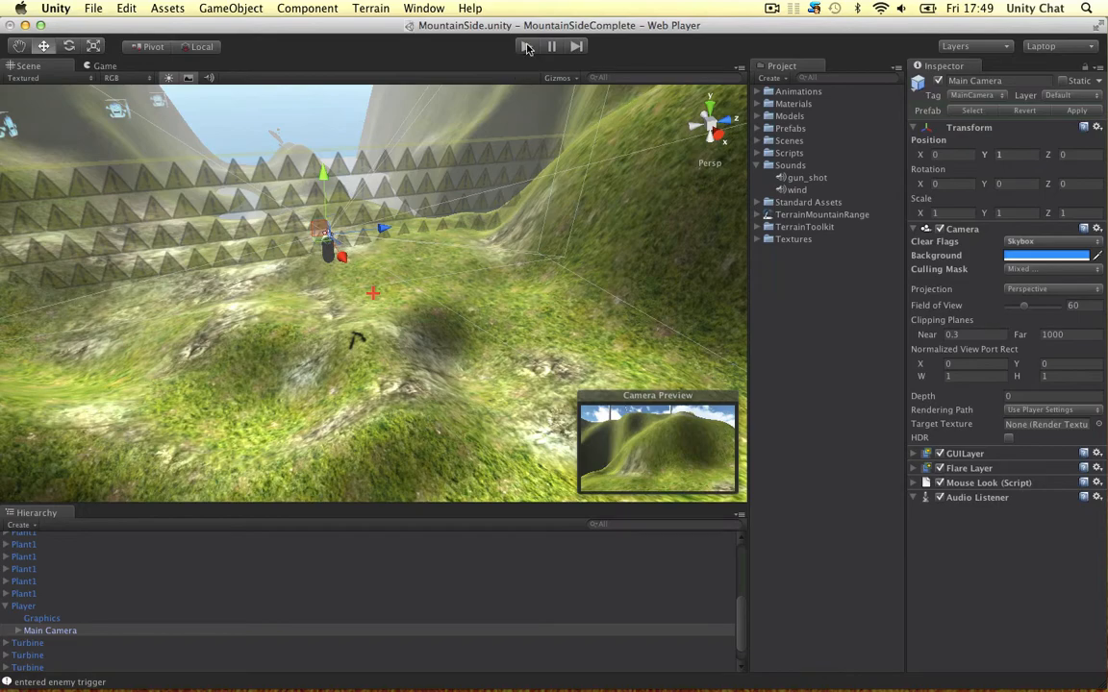
pyautogui.click(527, 46)
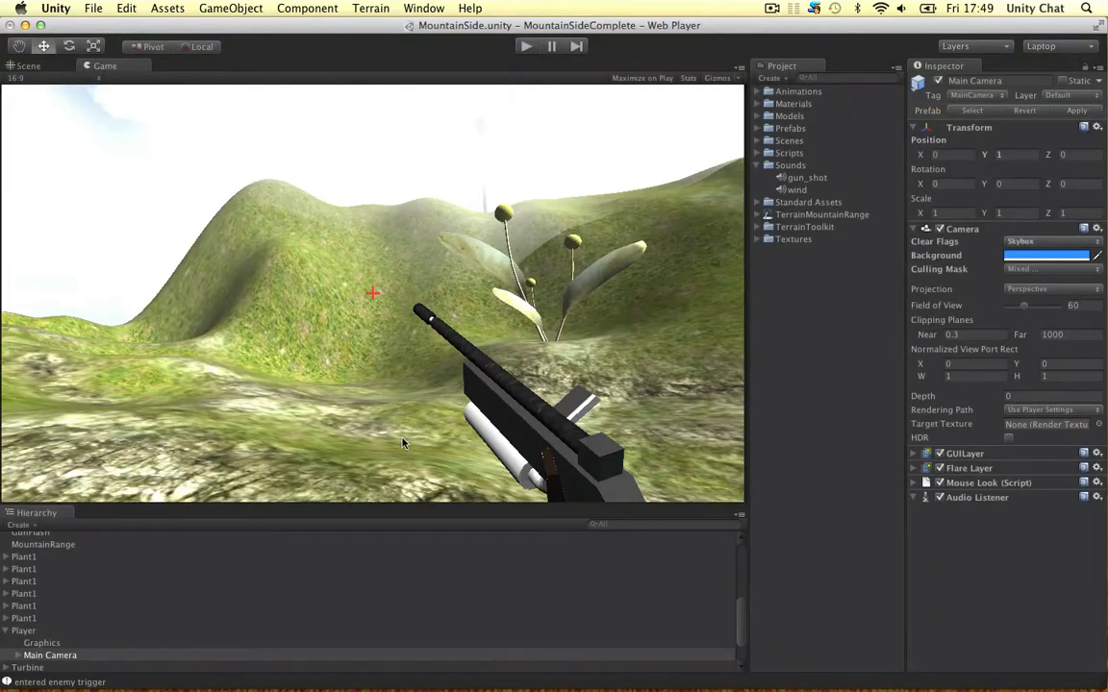
pyautogui.click(29, 65)
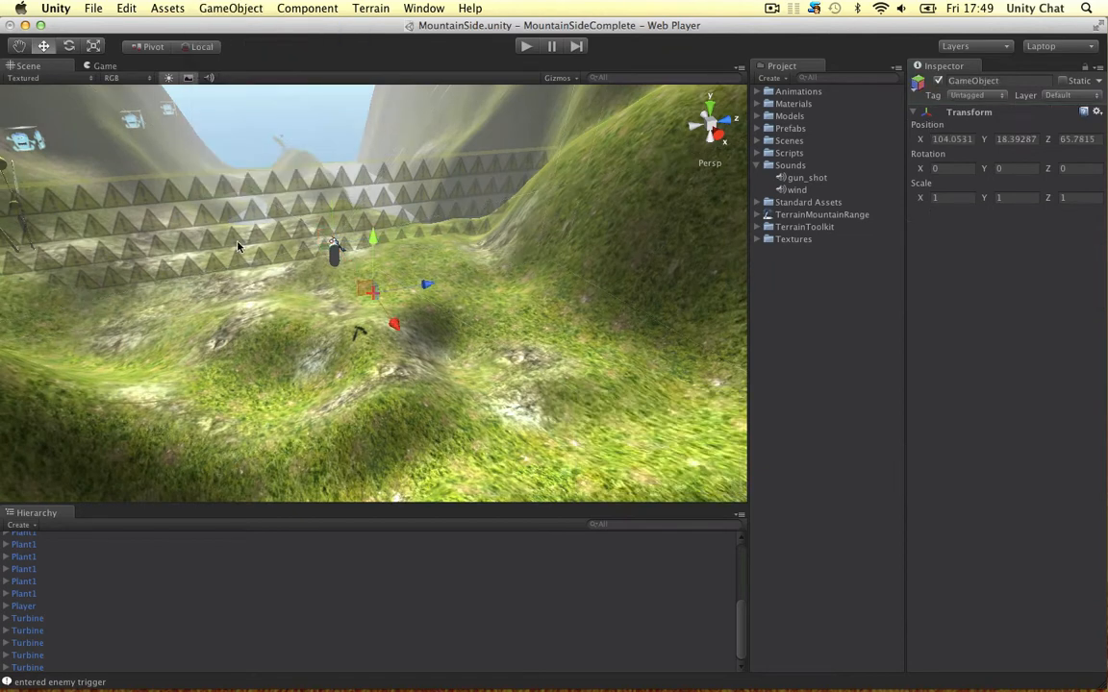
# Step: Rename the new GameObject to BGSound and give it an Audio Source component
pyautogui.click(36, 539)
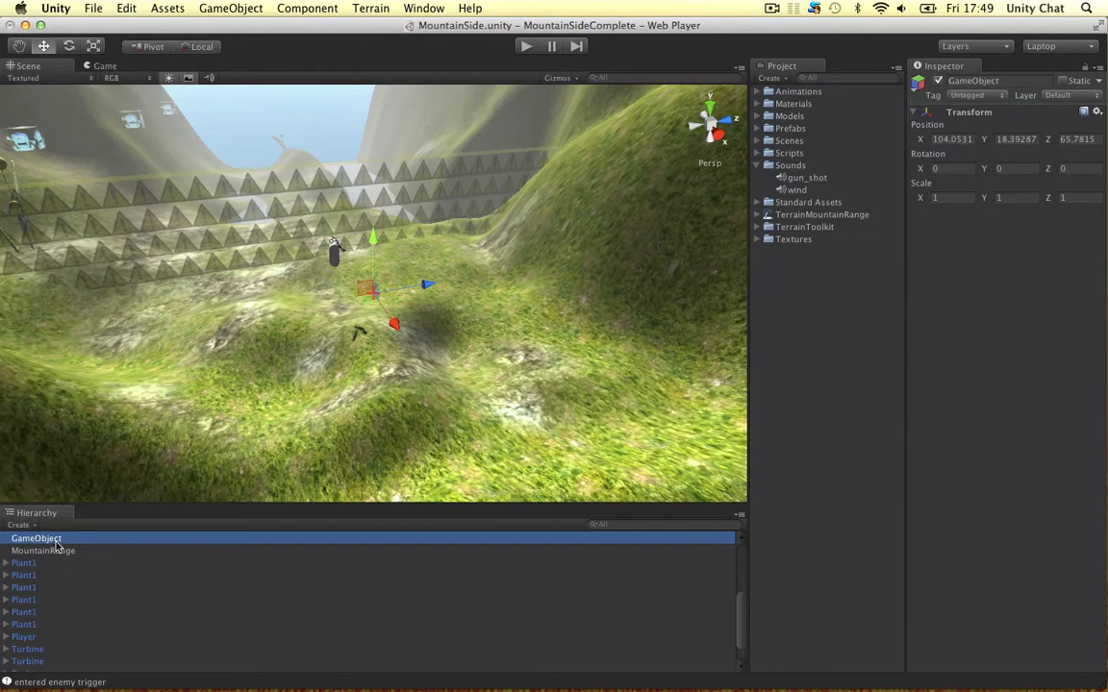
pyautogui.click(38, 538)
pyautogui.write('BGSound')
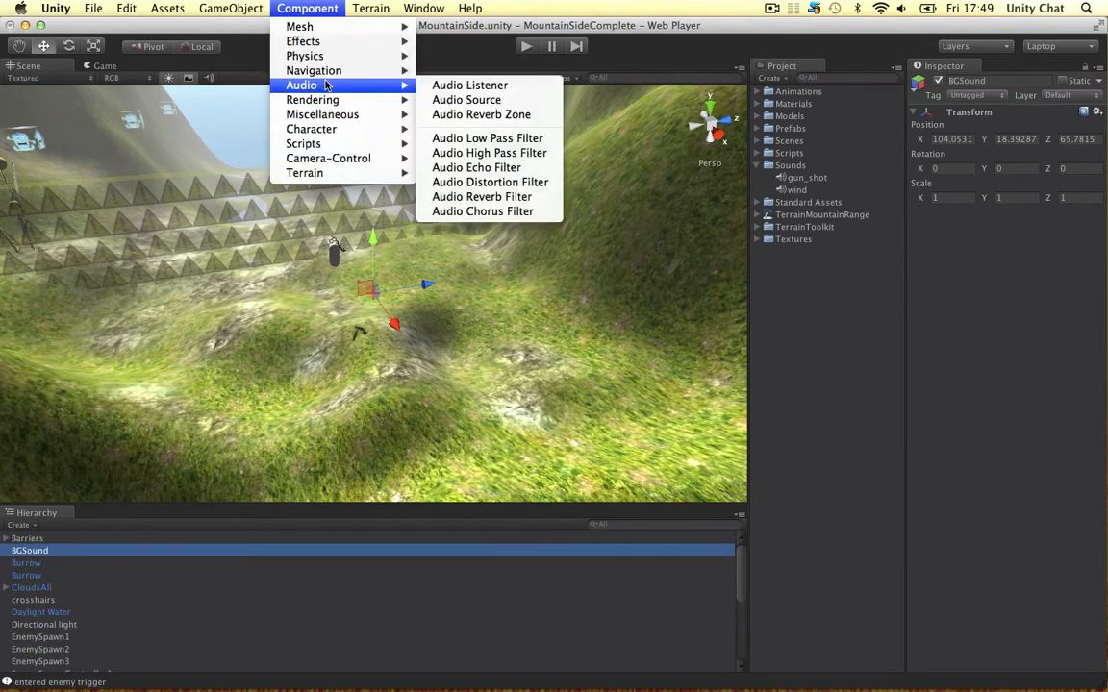
pyautogui.moveTo(489, 139)
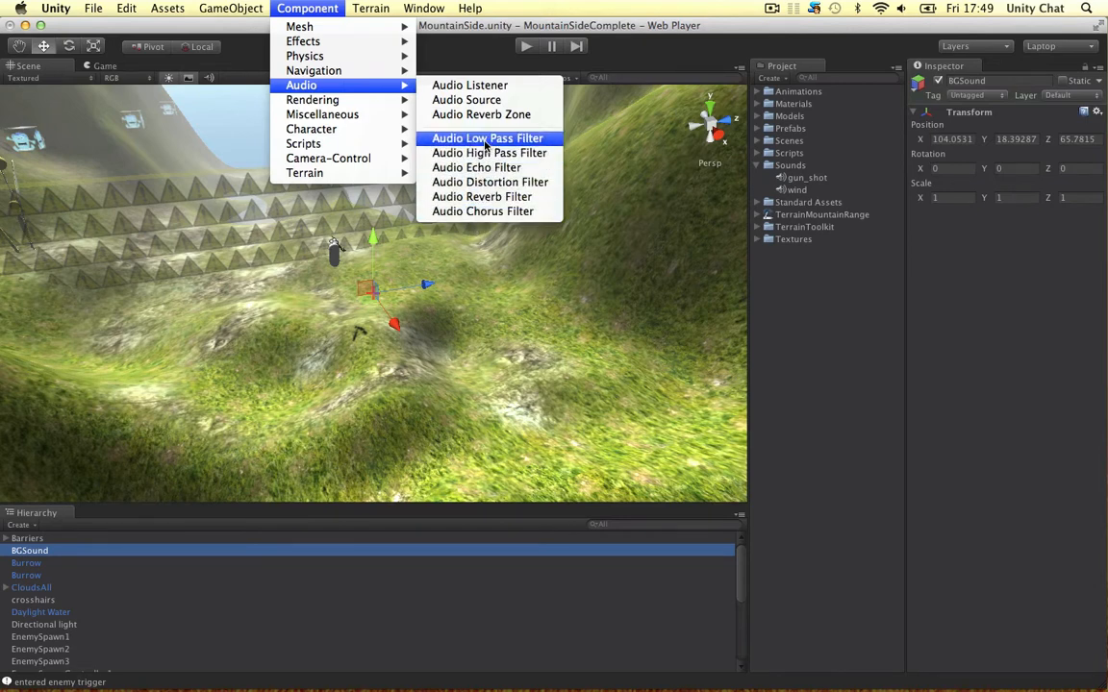
pyautogui.moveTo(488, 154)
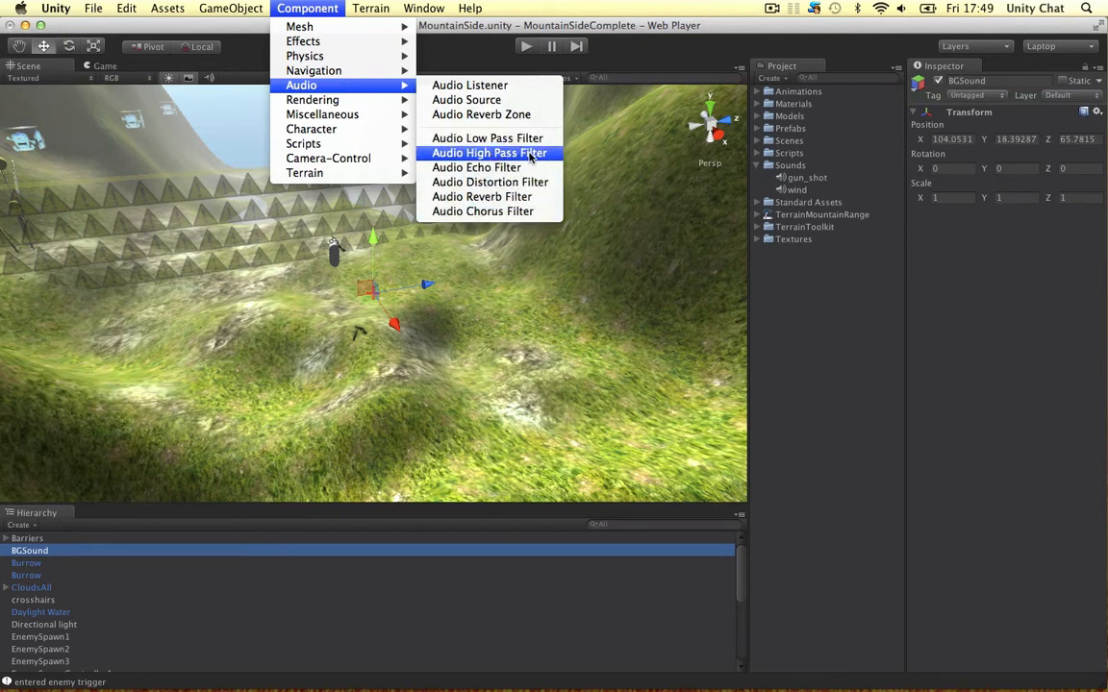
pyautogui.moveTo(477, 167)
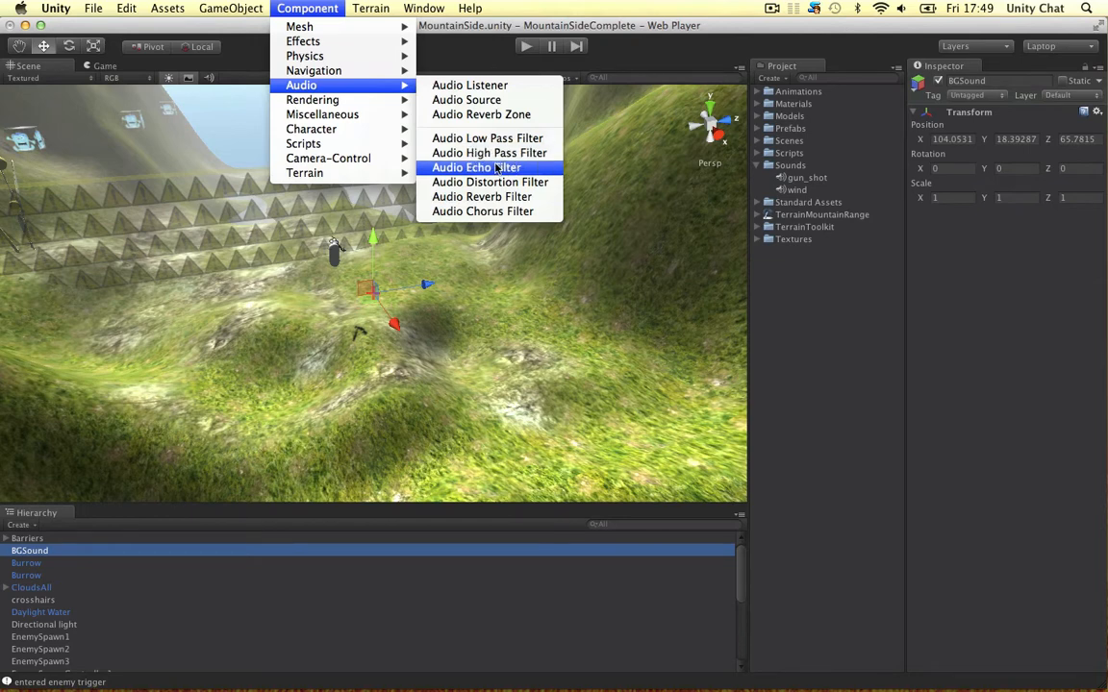
pyautogui.moveTo(481, 115)
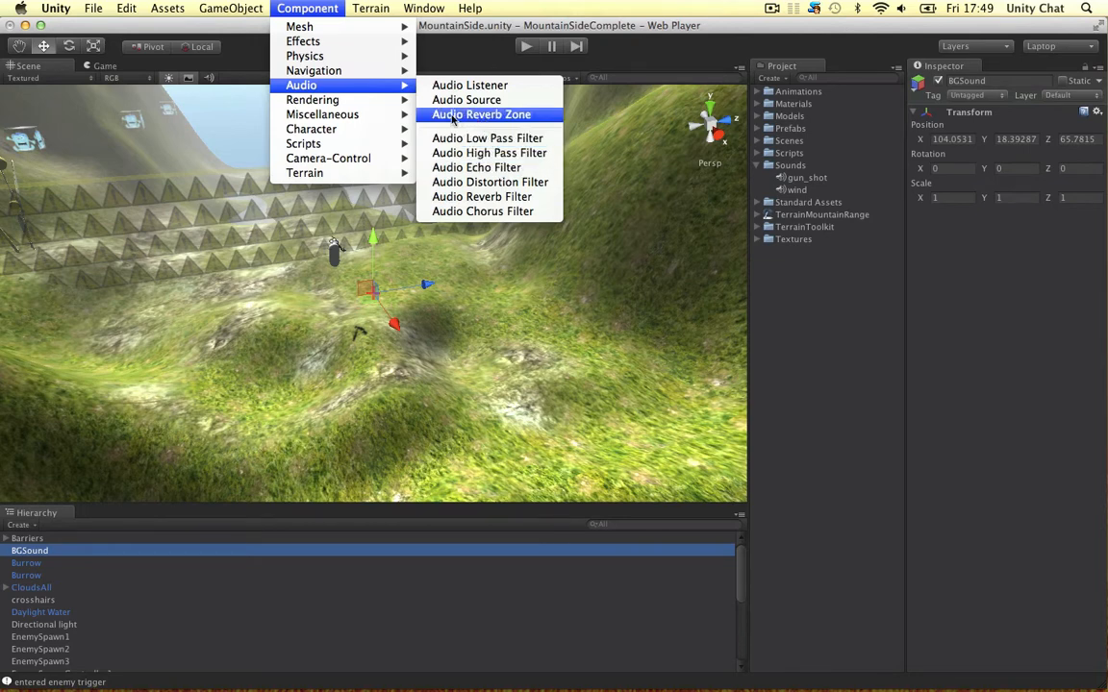
pyautogui.moveTo(469, 85)
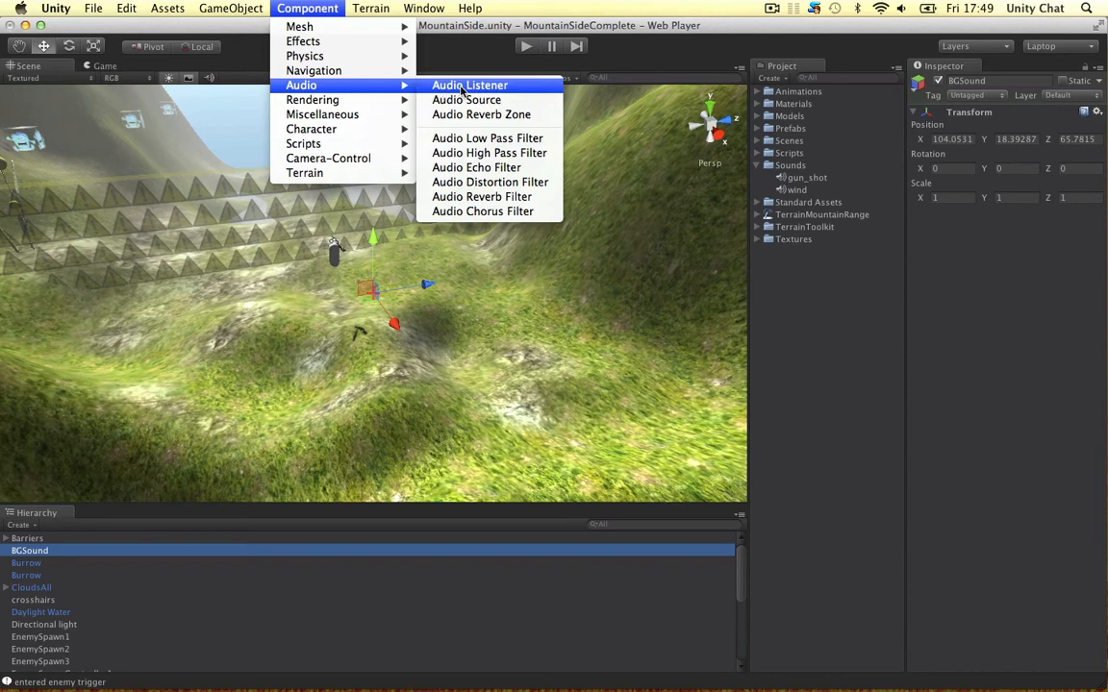
pyautogui.moveTo(481, 100)
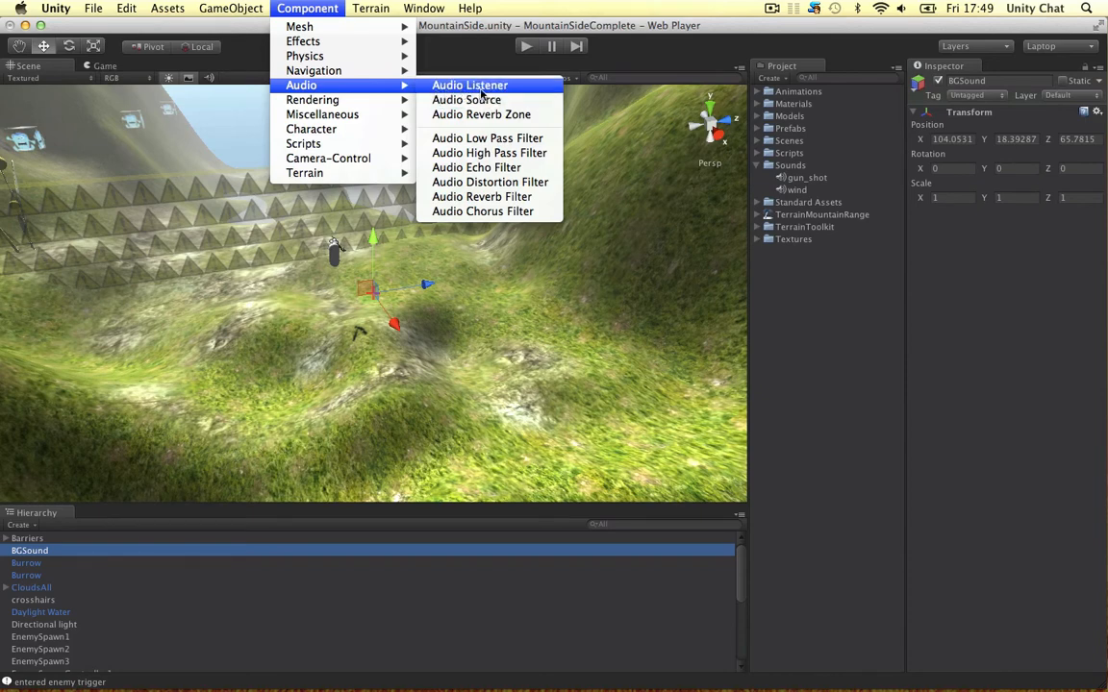
pyautogui.click(465, 101)
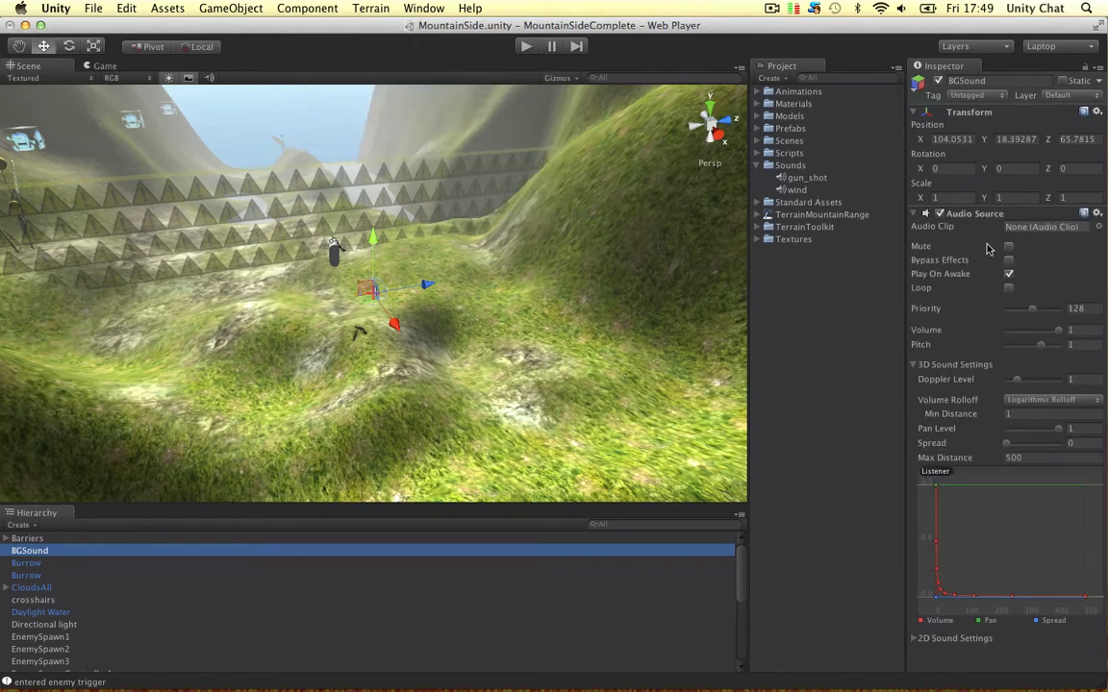
# Step: Assign the gun_shot clip to the Audio Source and fold away its 3D sound settings
pyautogui.click(1096, 227)
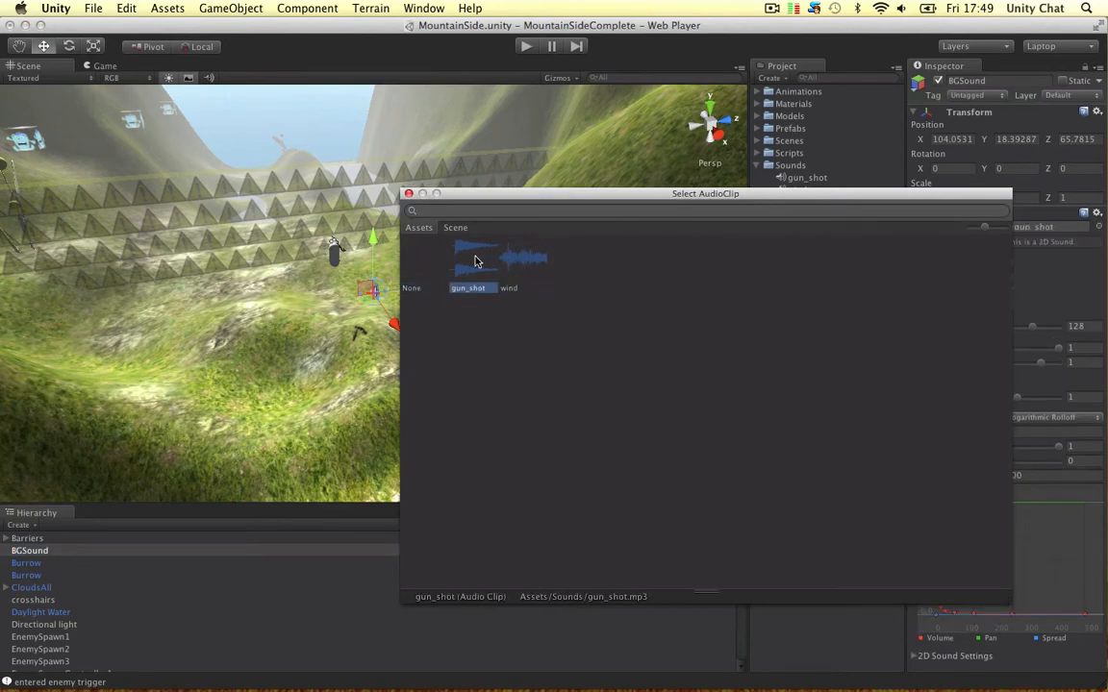
pyautogui.doubleClick(469, 289)
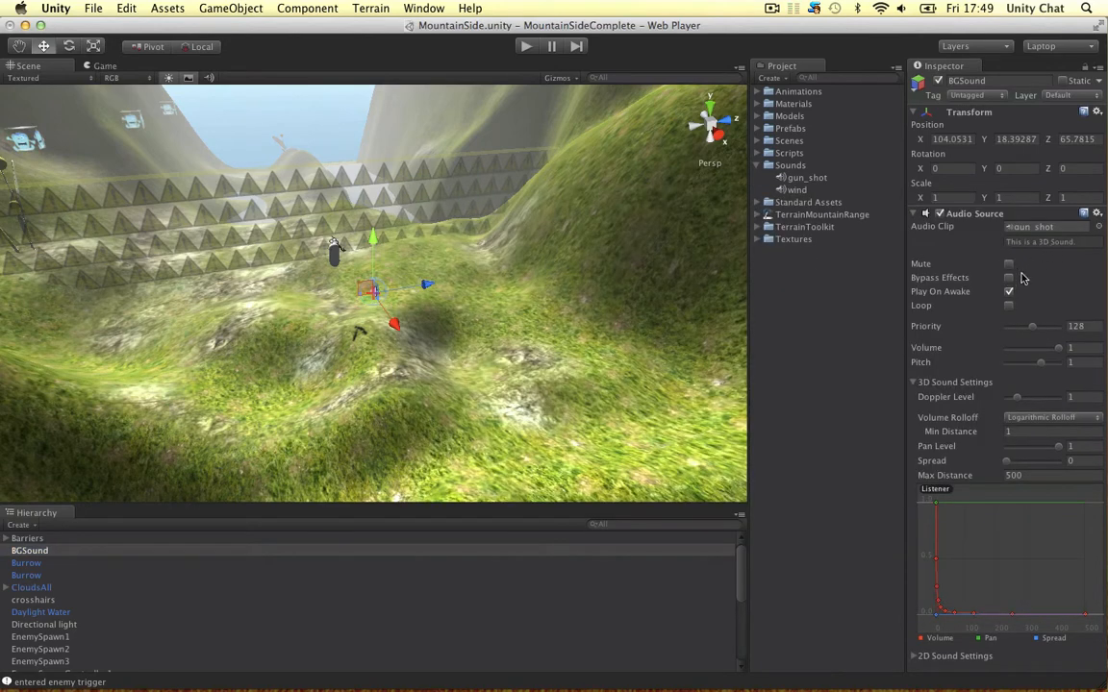
pyautogui.click(915, 381)
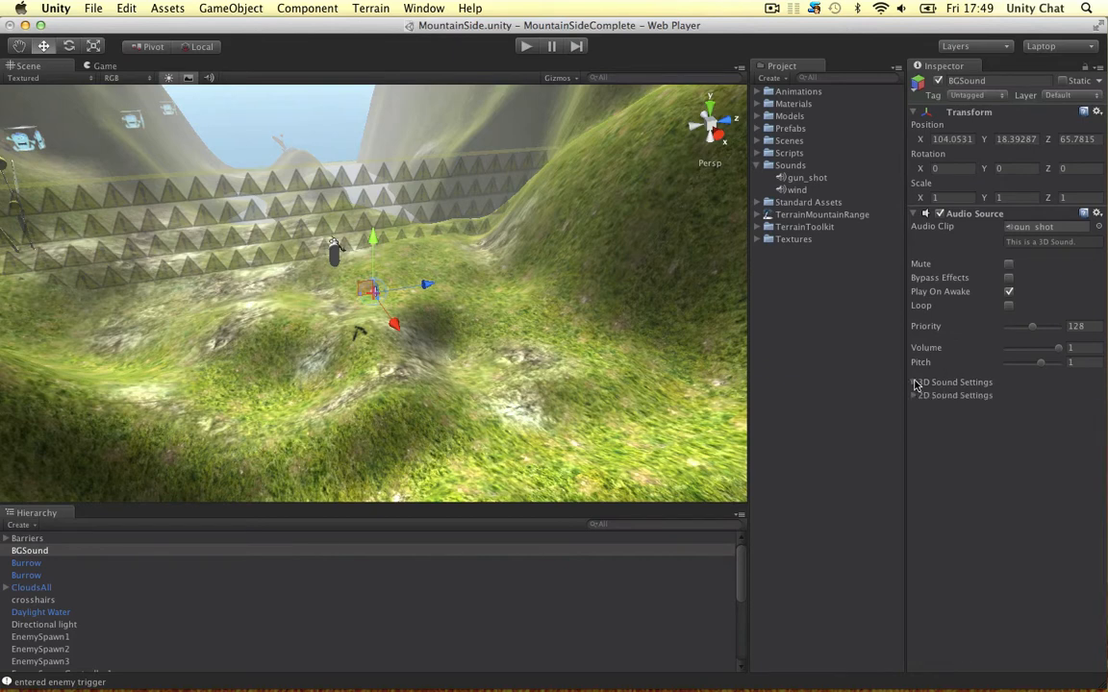
# Step: Expand the 3D Sound Settings showing logarithmic rolloff from 1 to 500
pyautogui.click(916, 380)
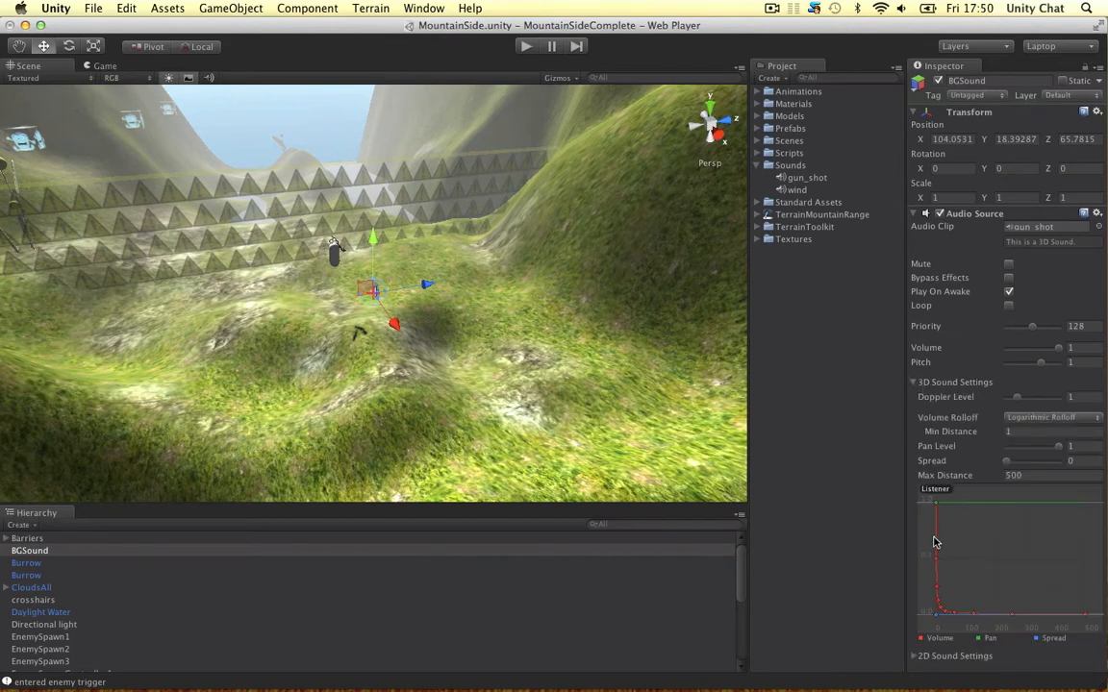
pyautogui.moveTo(1075, 612)
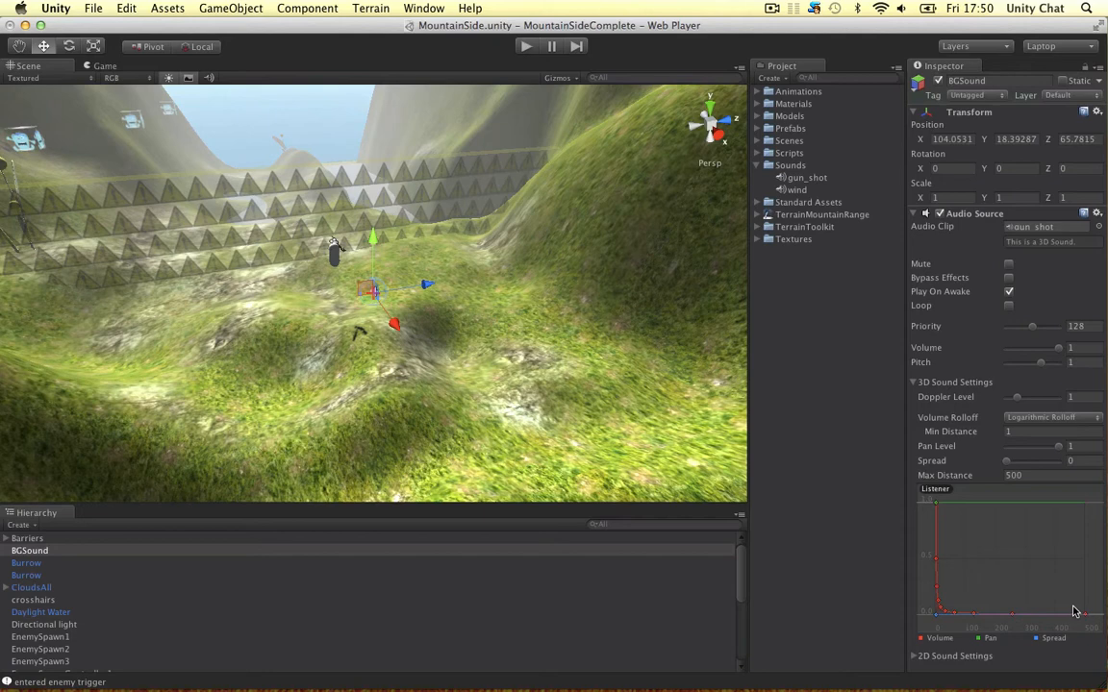
pyautogui.moveTo(1008, 467)
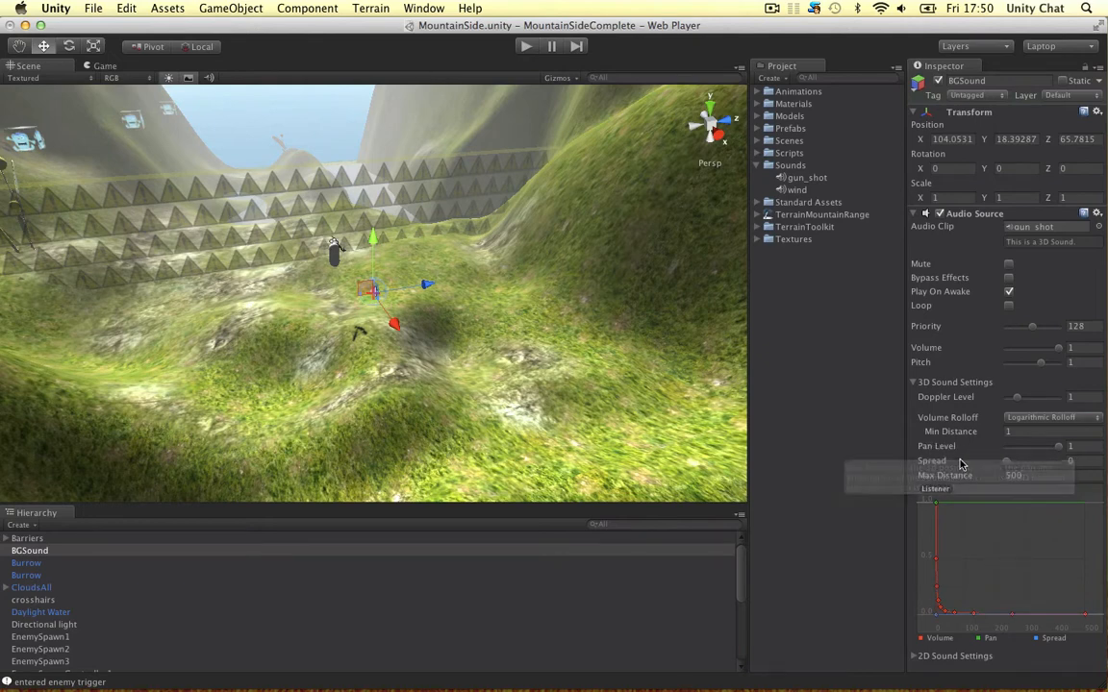
pyautogui.moveTo(943, 462)
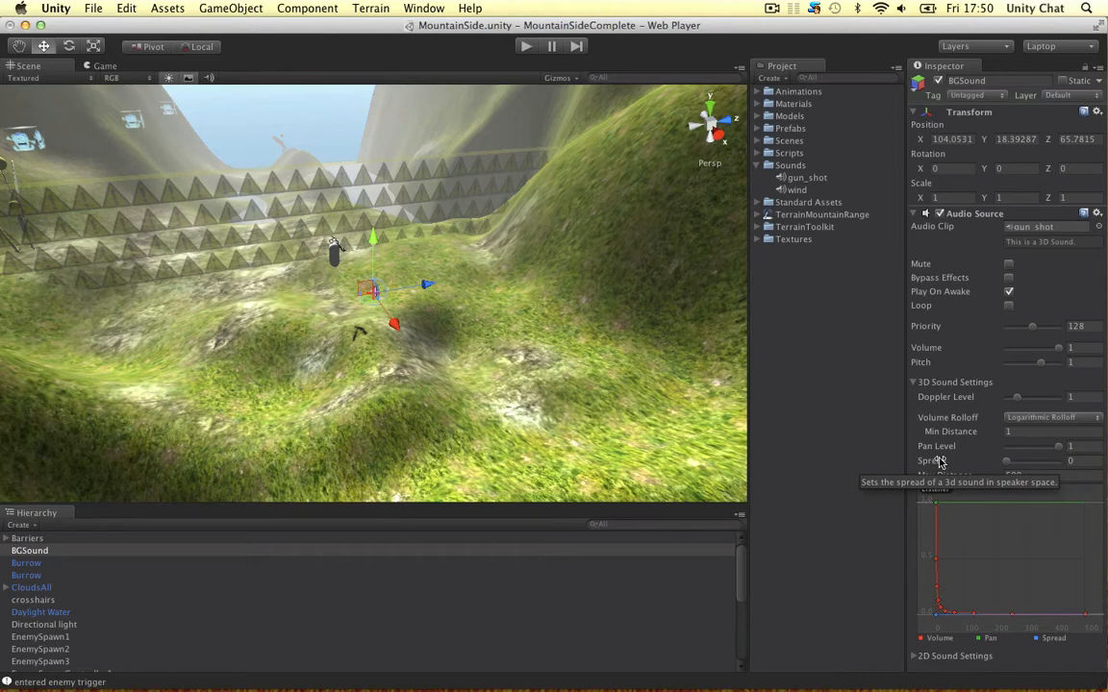
pyautogui.moveTo(938, 446)
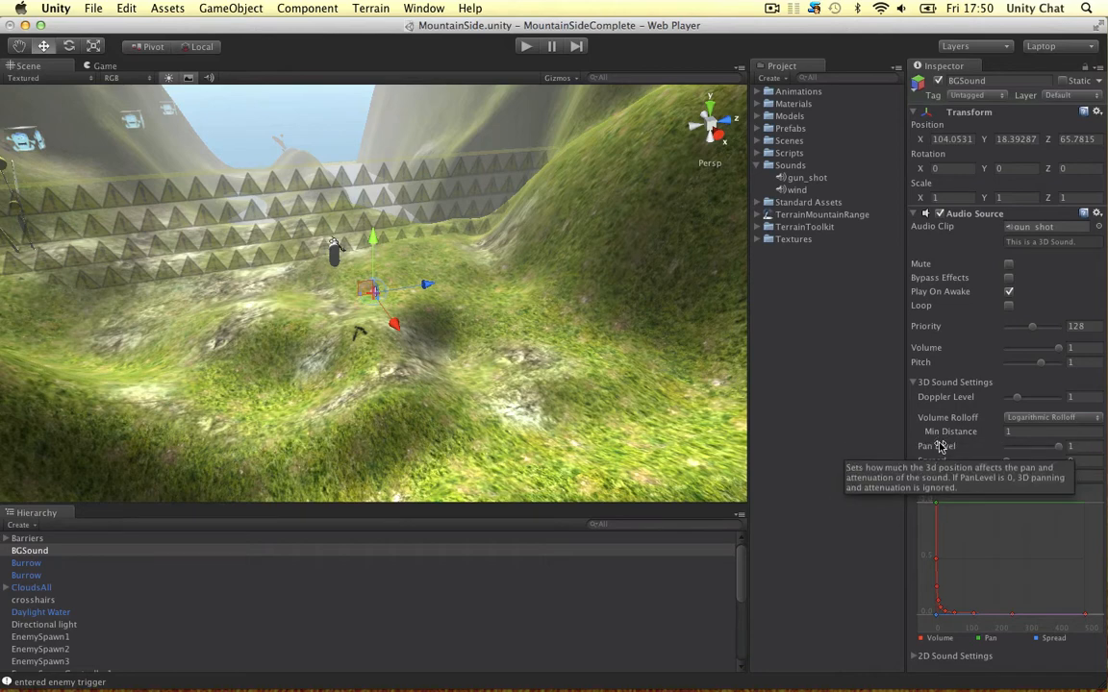
pyautogui.moveTo(946, 462)
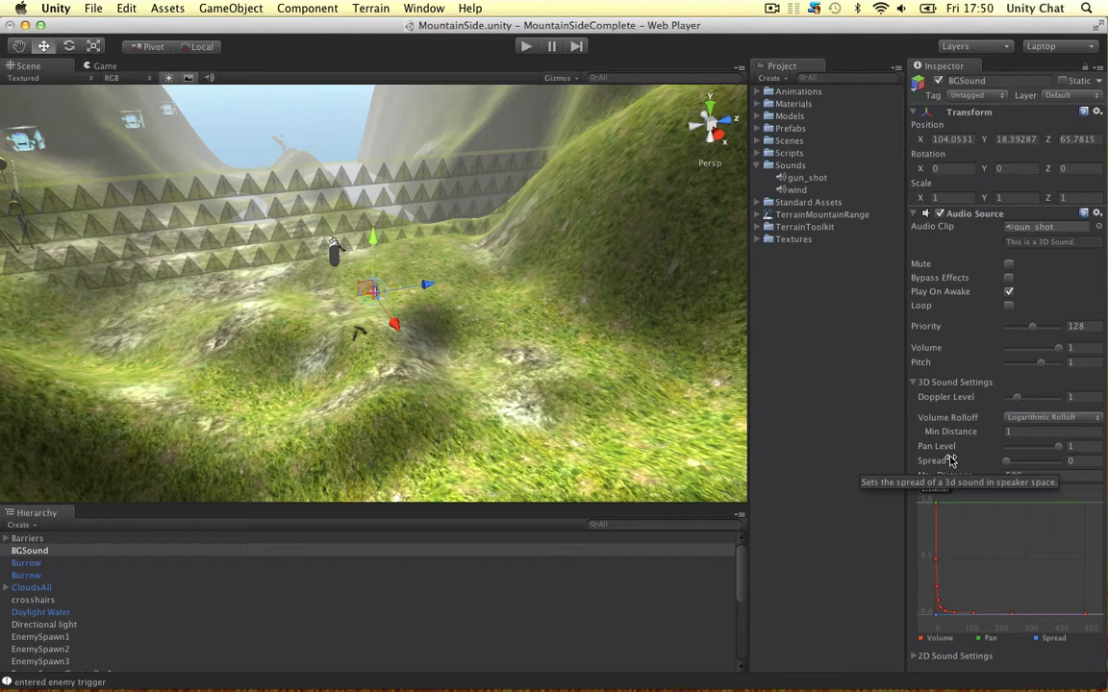
pyautogui.moveTo(931, 446)
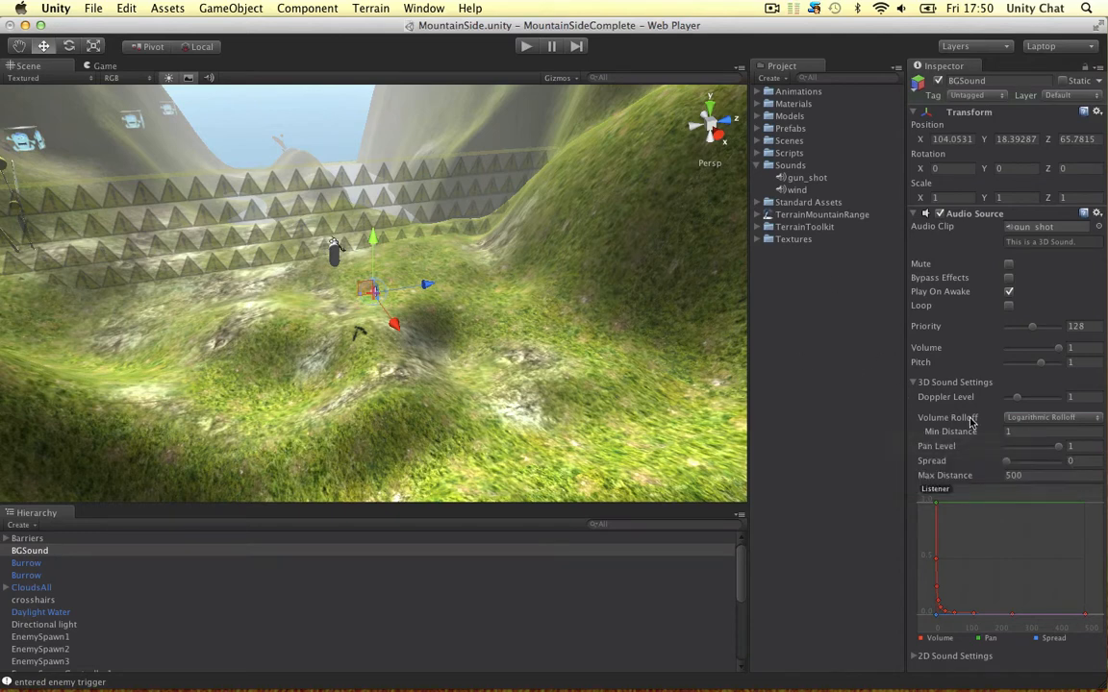
# Step: Switch Volume Rolloff to Custom Rolloff and add a key to the curve
pyautogui.click(1054, 415)
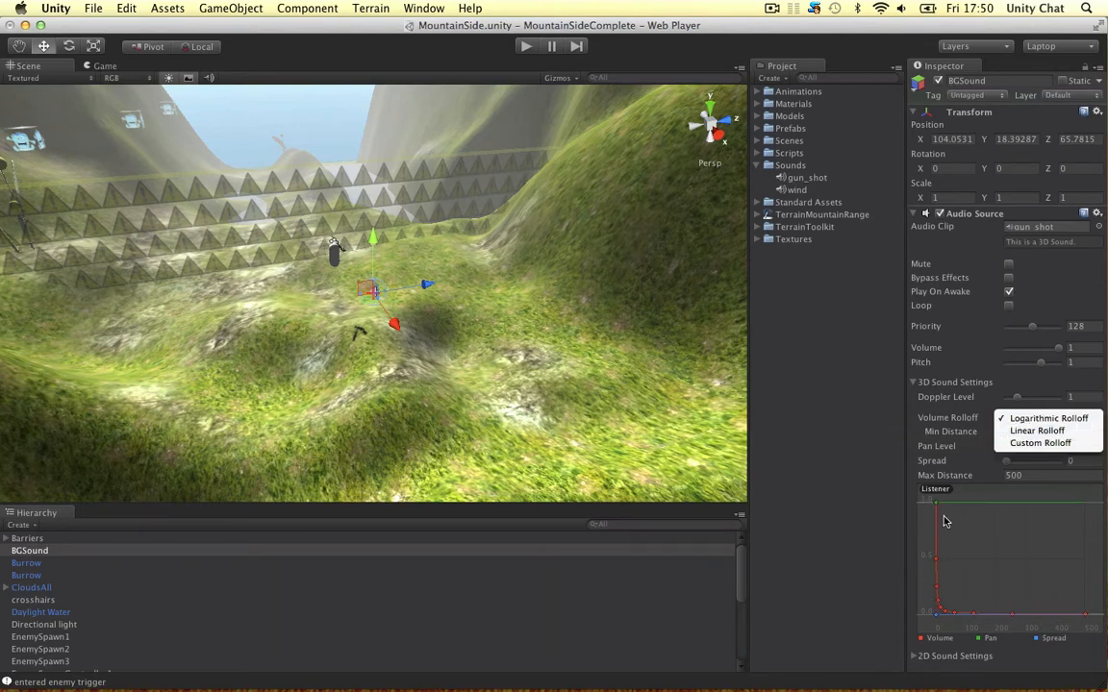
pyautogui.click(1038, 417)
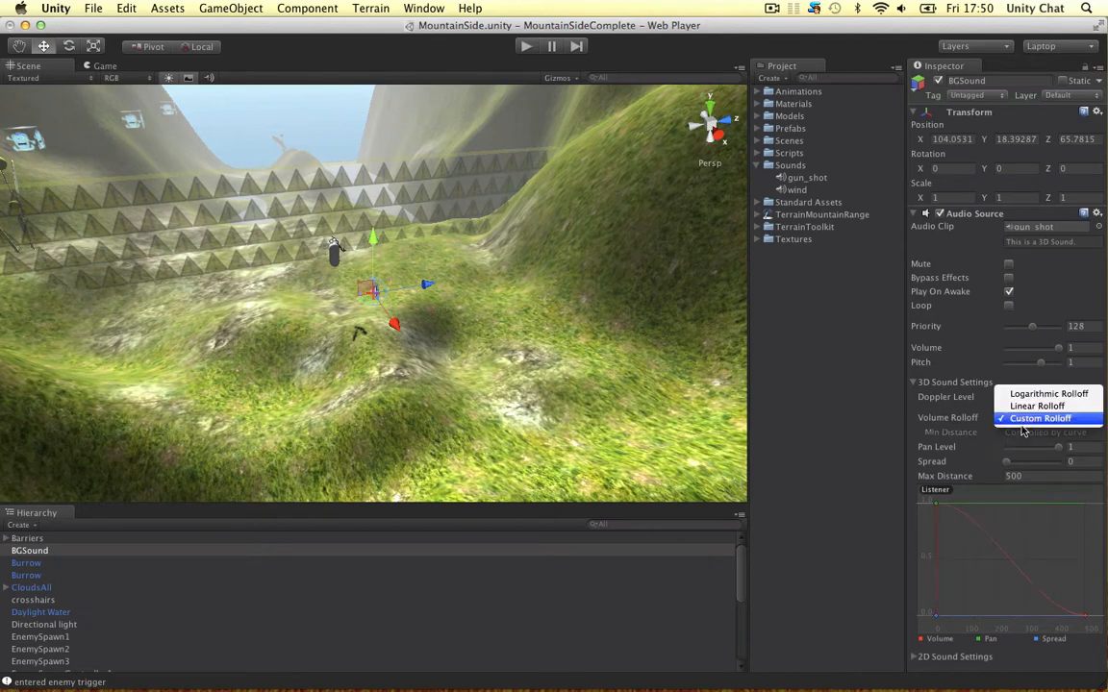
pyautogui.click(1037, 404)
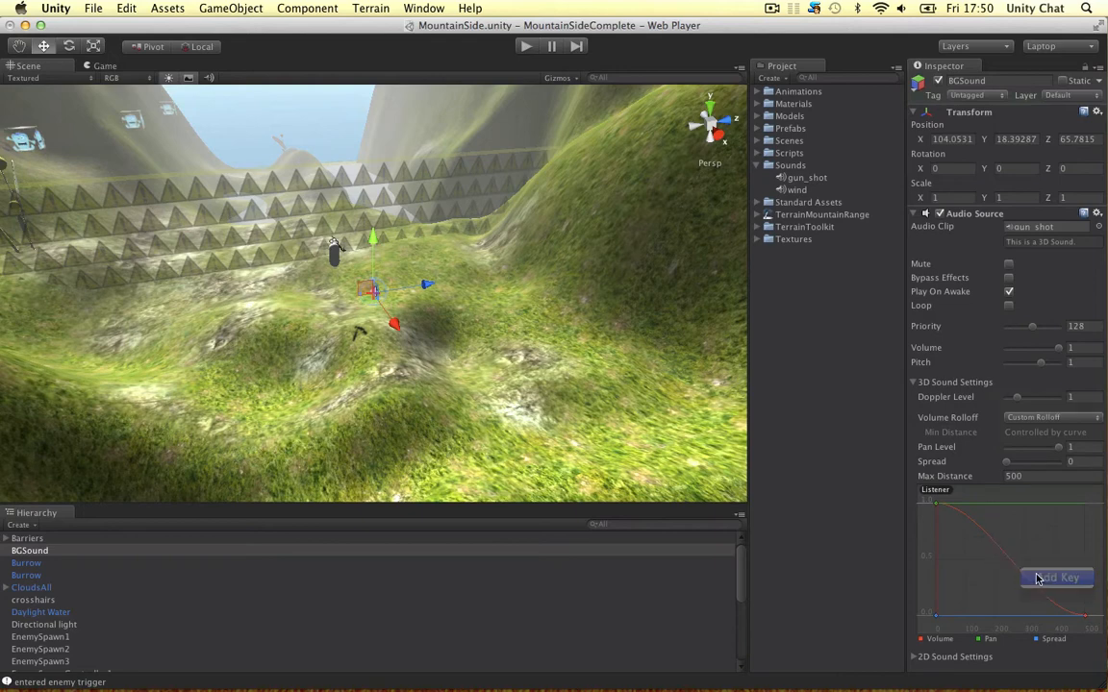
pyautogui.click(1056, 577)
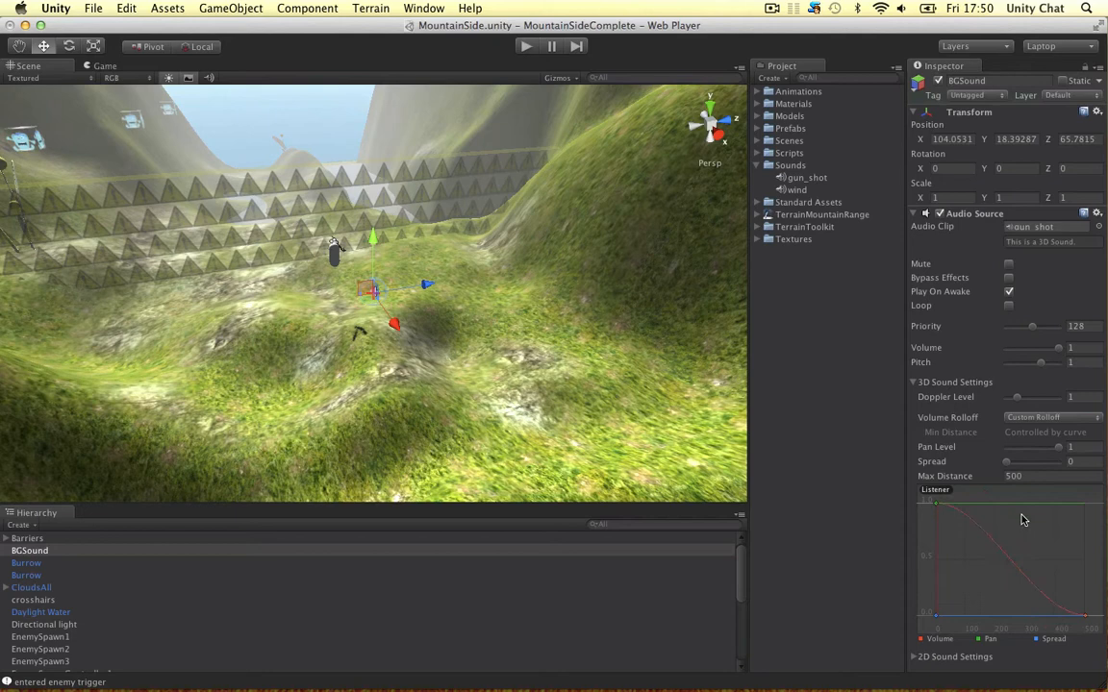
pyautogui.moveTo(954, 388)
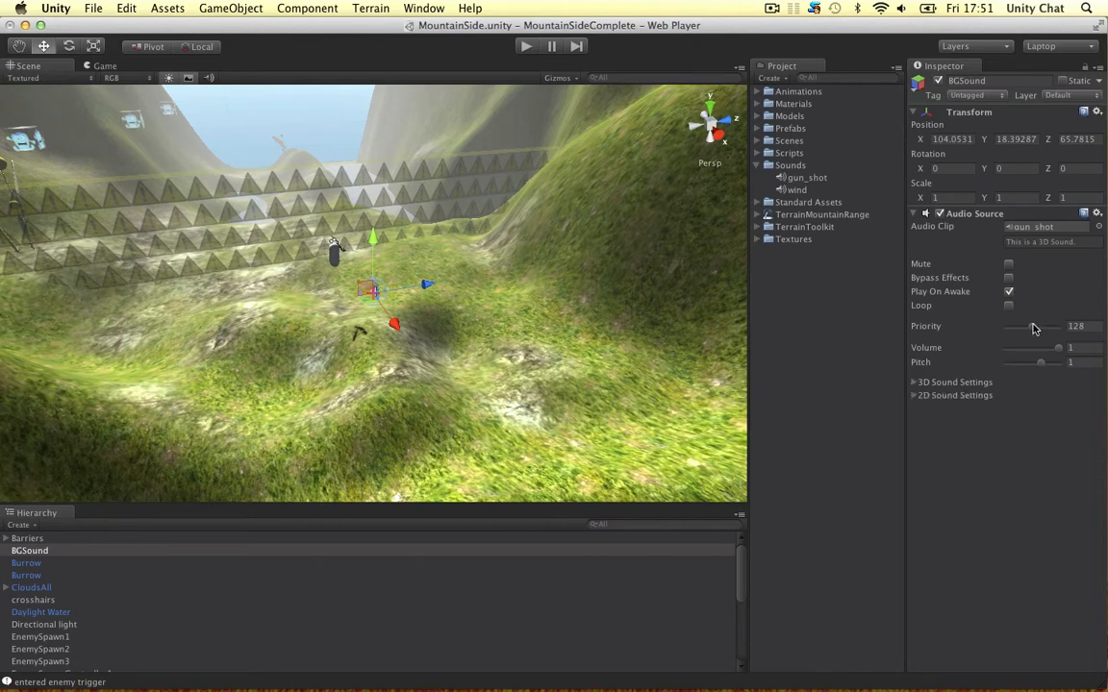
# Step: Drag the Audio Source priority down from 128 to about 68
pyautogui.moveTo(1035, 327); pyautogui.dragTo(1012, 327)
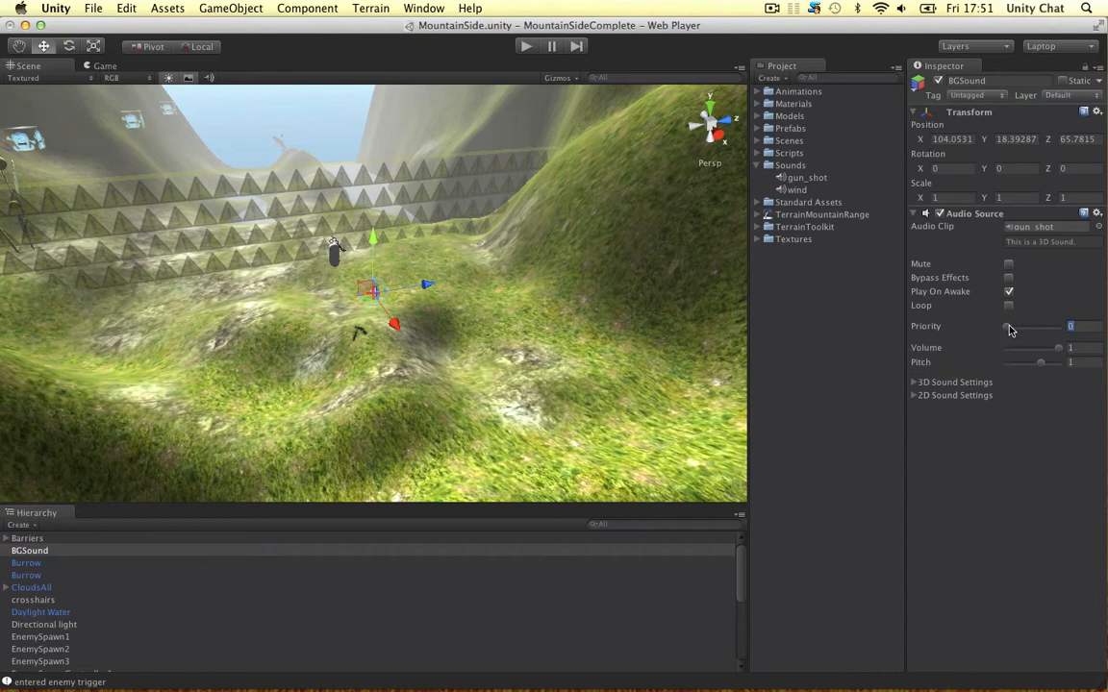
pyautogui.moveTo(1010, 327); pyautogui.dragTo(1054, 327)
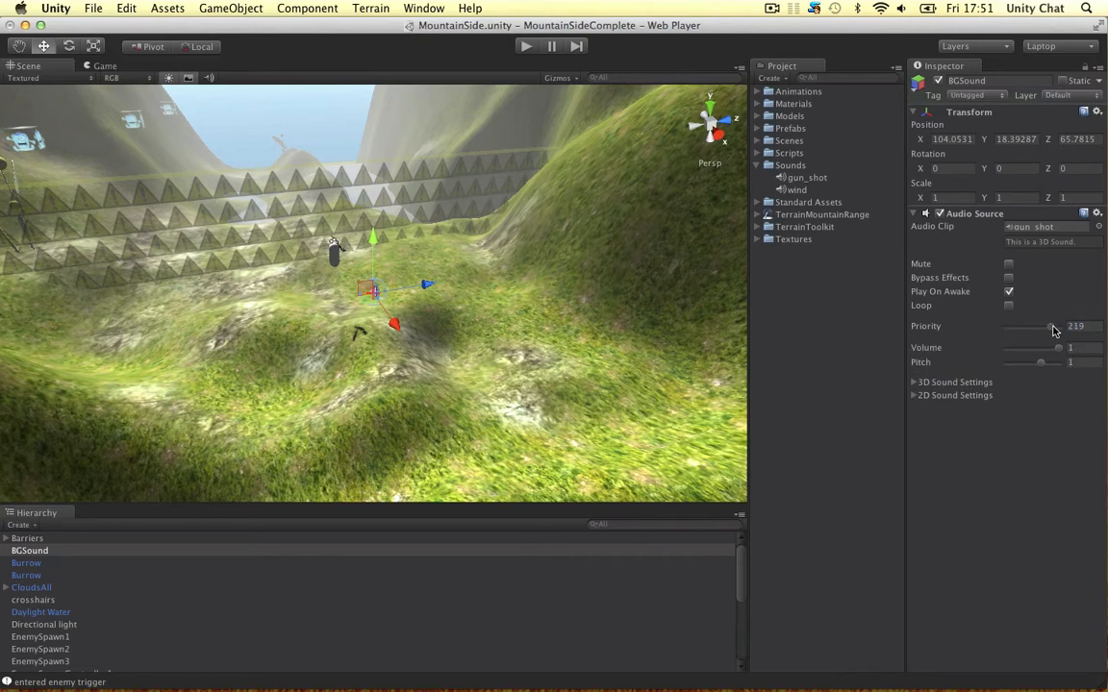
pyautogui.moveTo(1054, 327); pyautogui.dragTo(1025, 327)
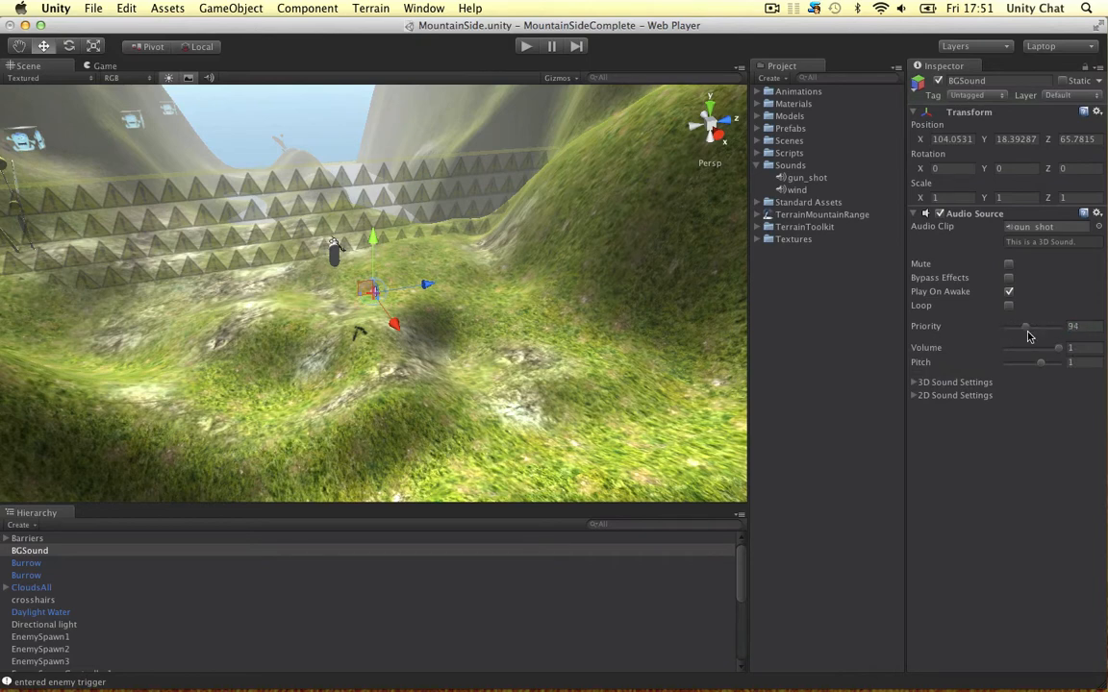
pyautogui.moveTo(1024, 327); pyautogui.dragTo(1022, 326)
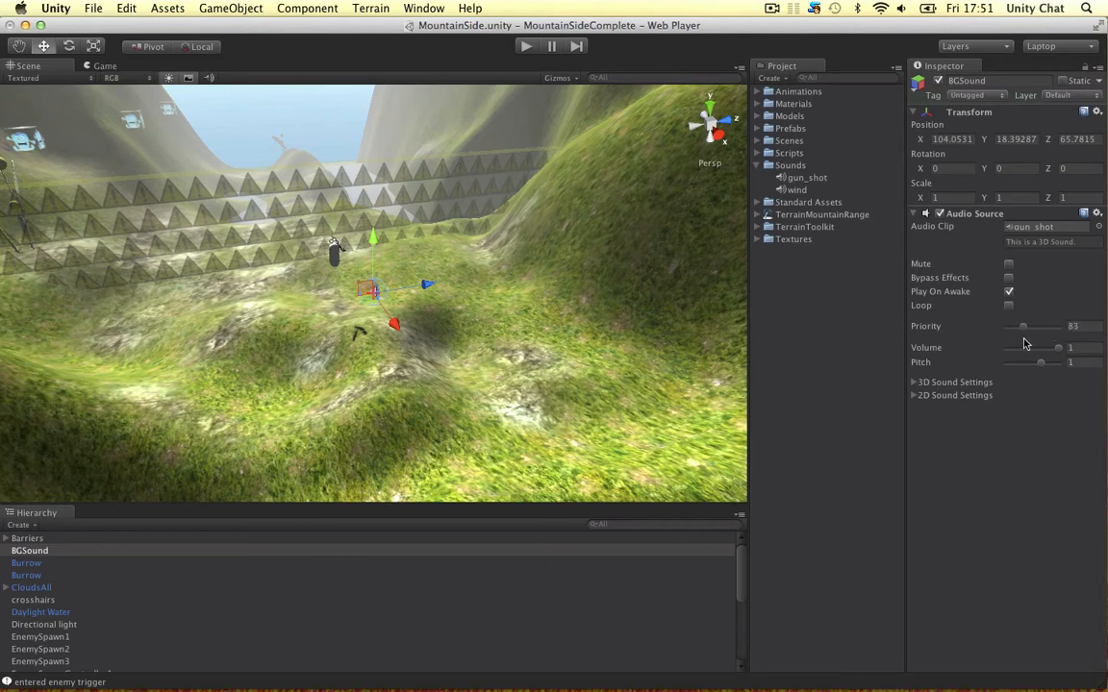
pyautogui.moveTo(1023, 327); pyautogui.dragTo(1027, 327)
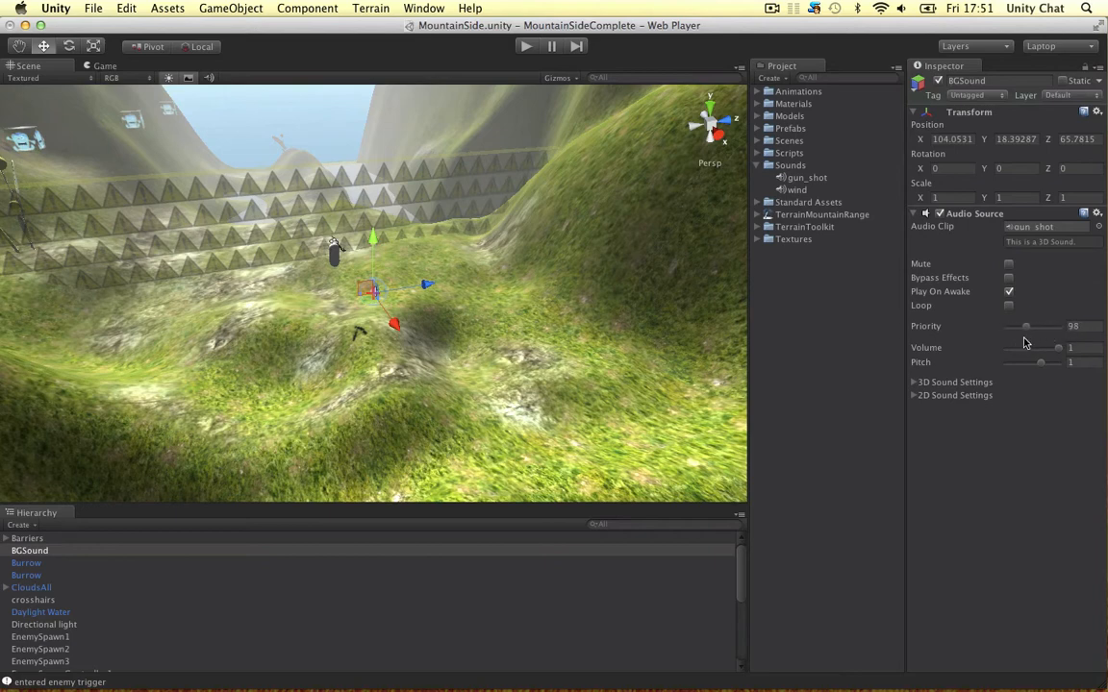
pyautogui.moveTo(1027, 327); pyautogui.dragTo(1020, 327)
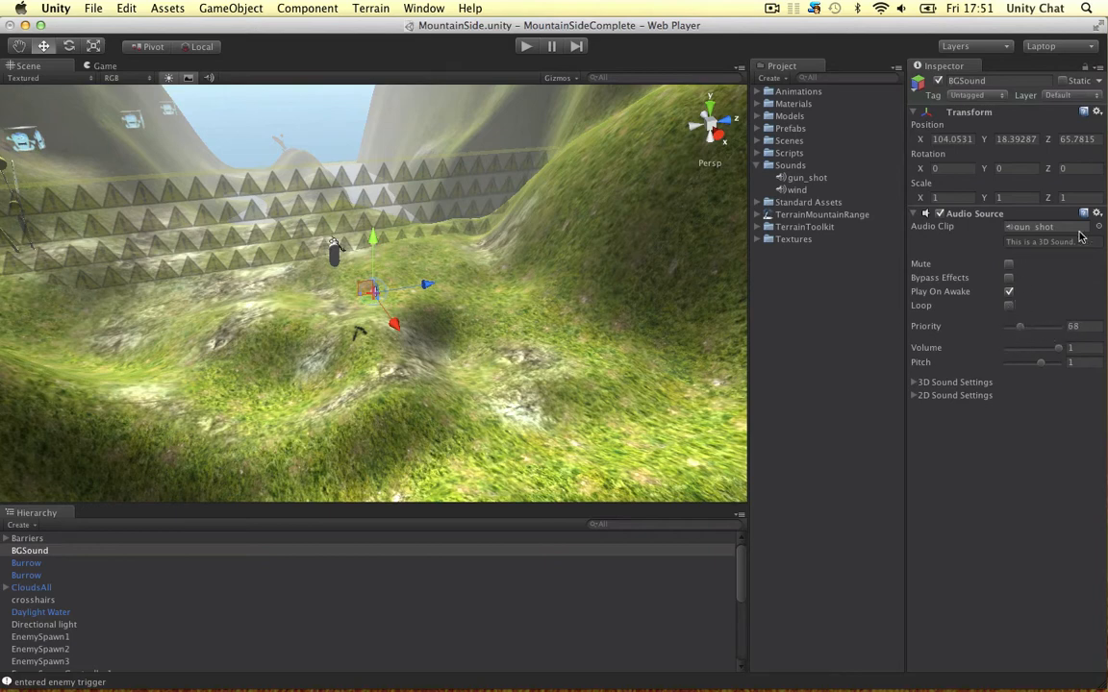
# Step: Set the Audio Clip to wind, shown as a 2D sound, and fold its settings away
pyautogui.click(1100, 226)
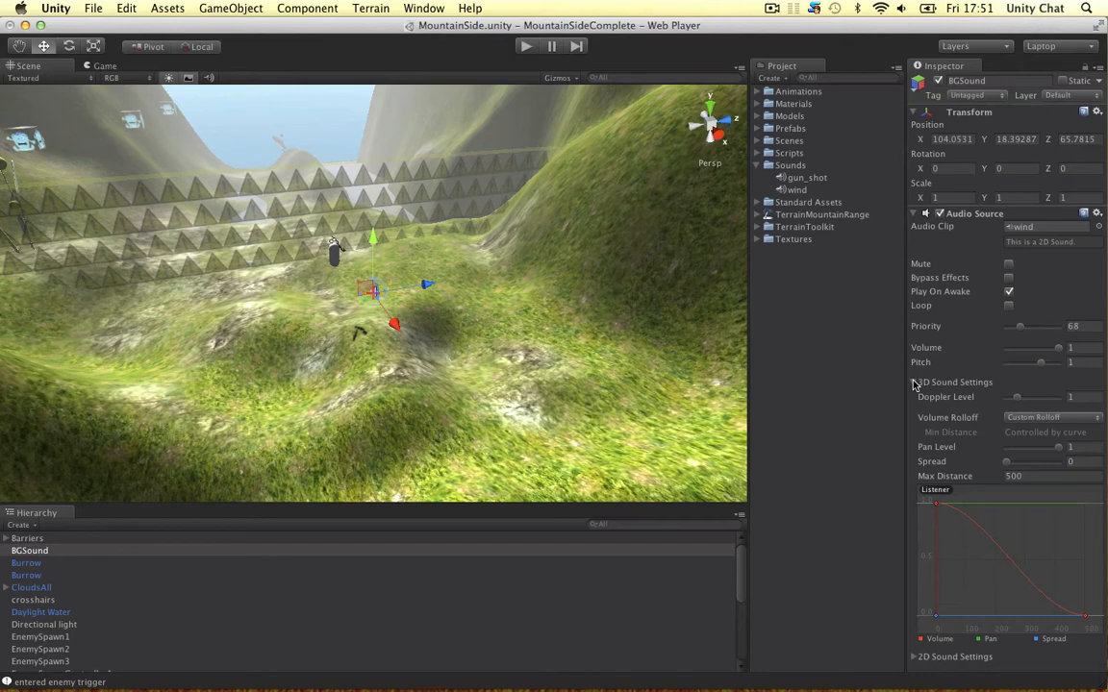
pyautogui.click(914, 381)
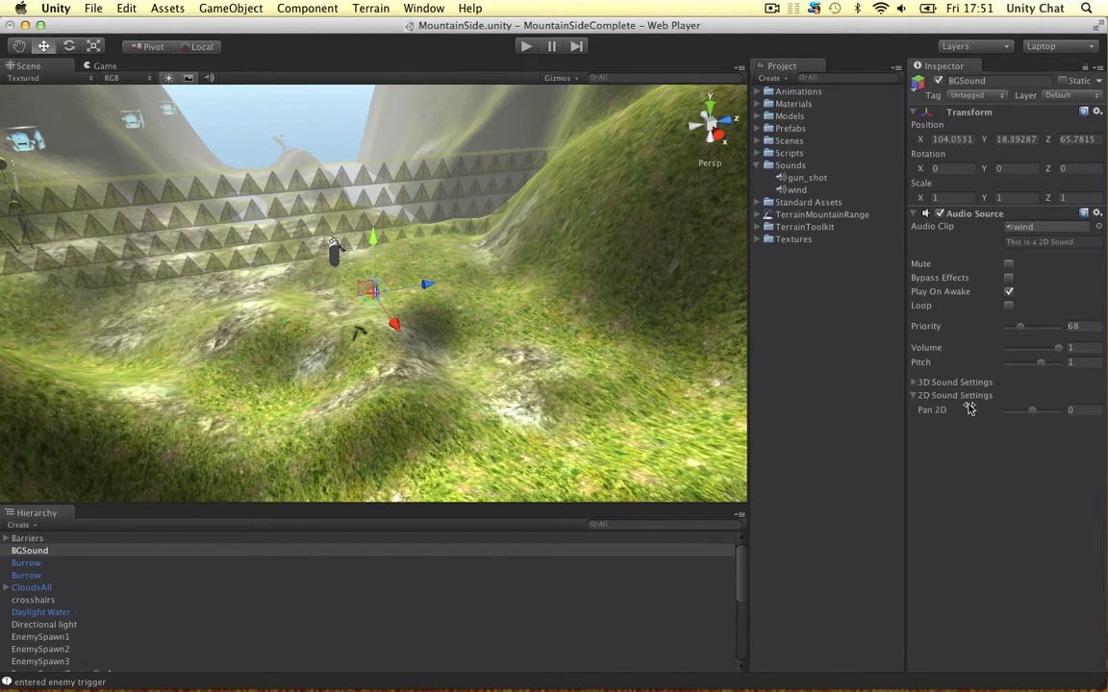
pyautogui.click(952, 396)
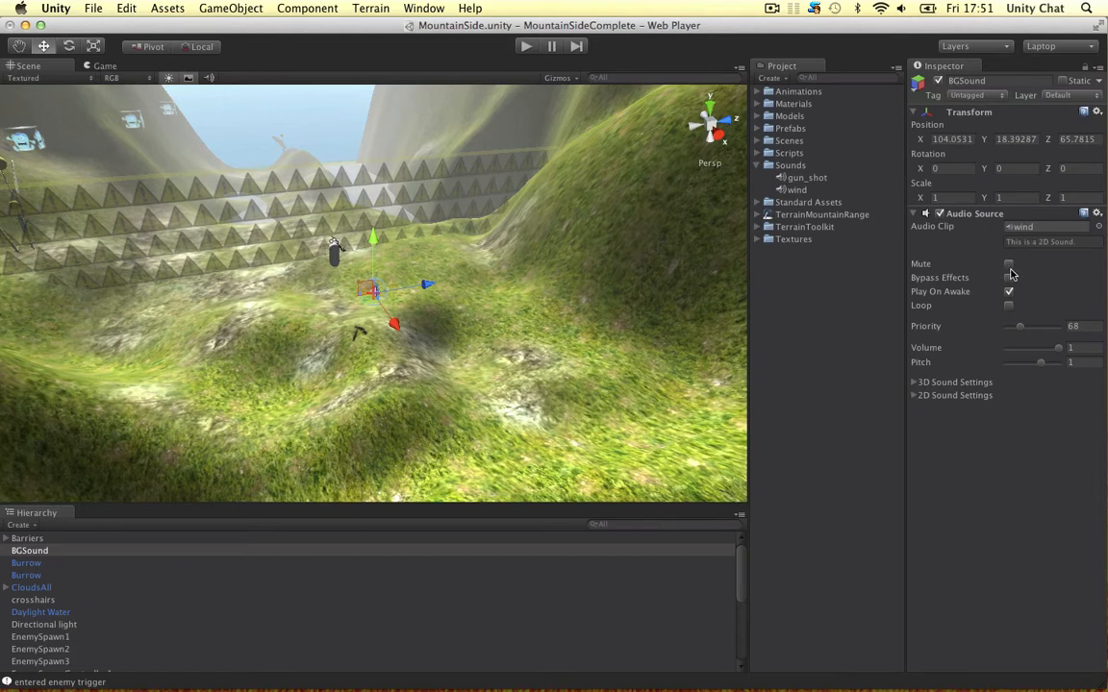
pyautogui.moveTo(962, 281)
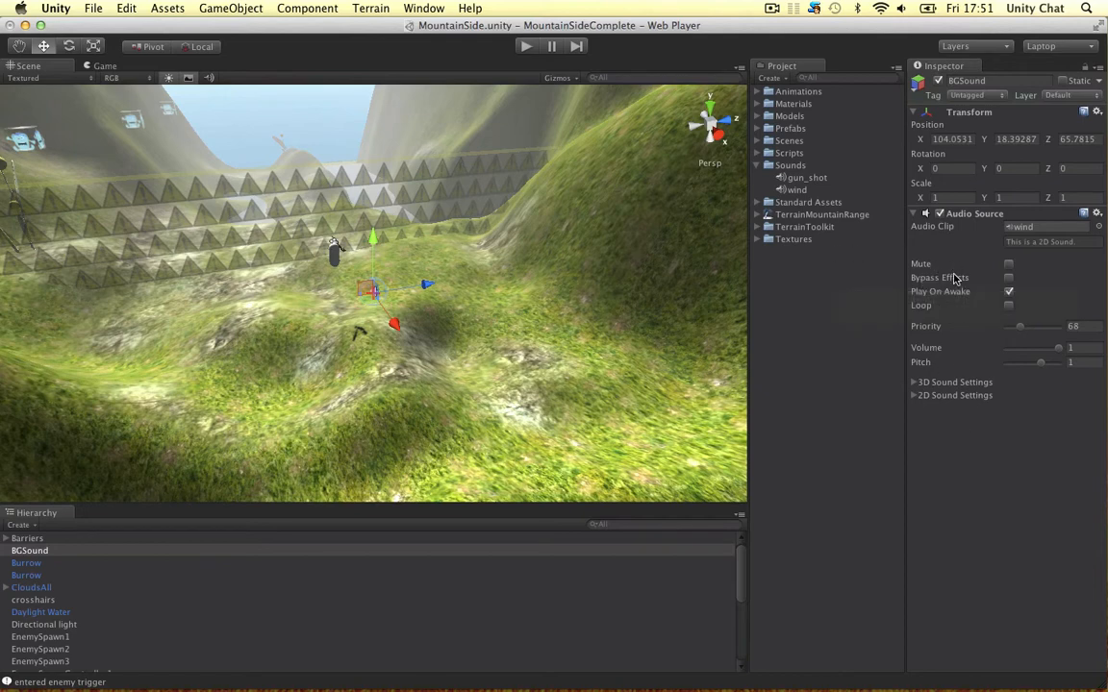
pyautogui.moveTo(952, 289)
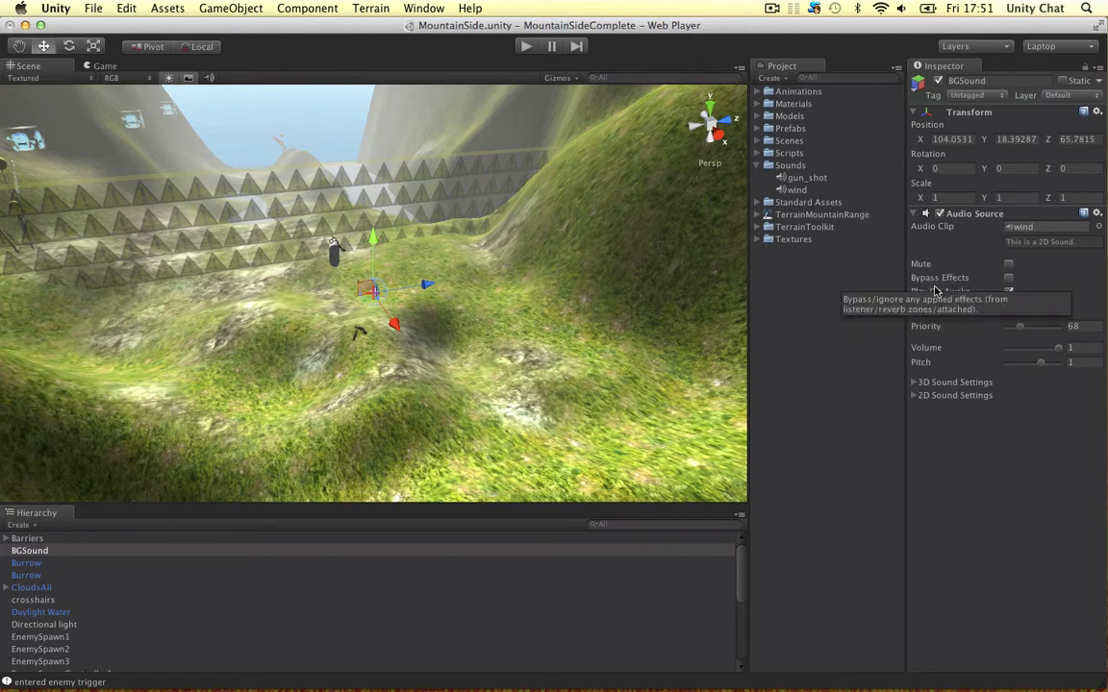
# Step: Toggle Bypass Effects, loop the wind clip at volume 0.5 and pitch 1.97, and start play mode
pyautogui.click(1008, 277)
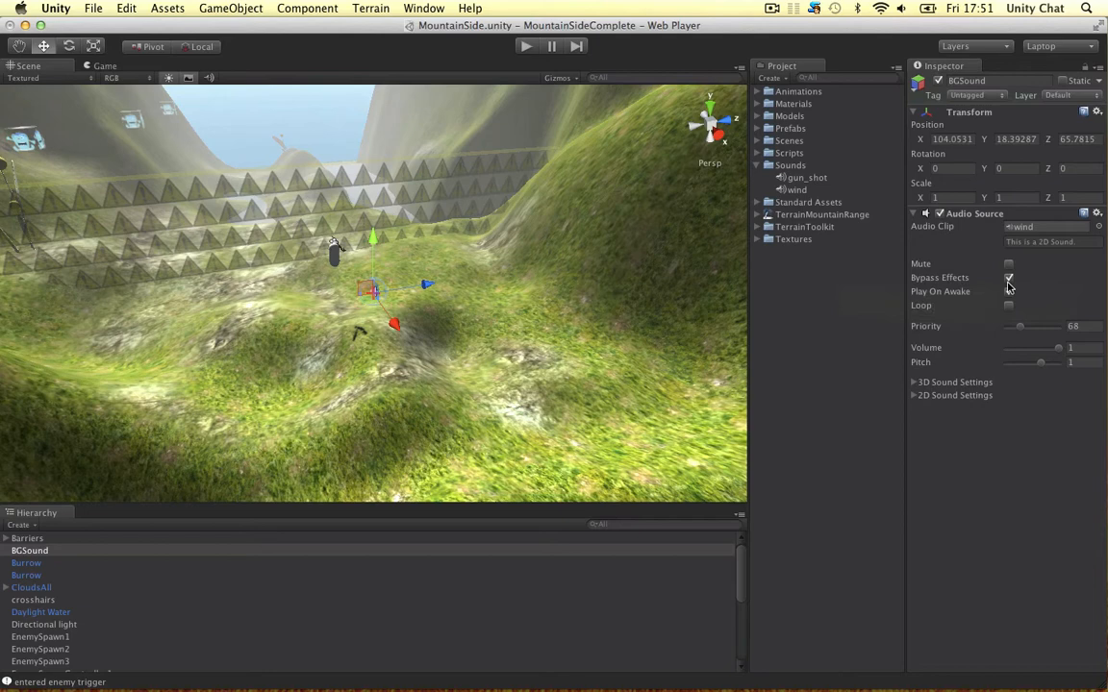
pyautogui.click(1007, 277)
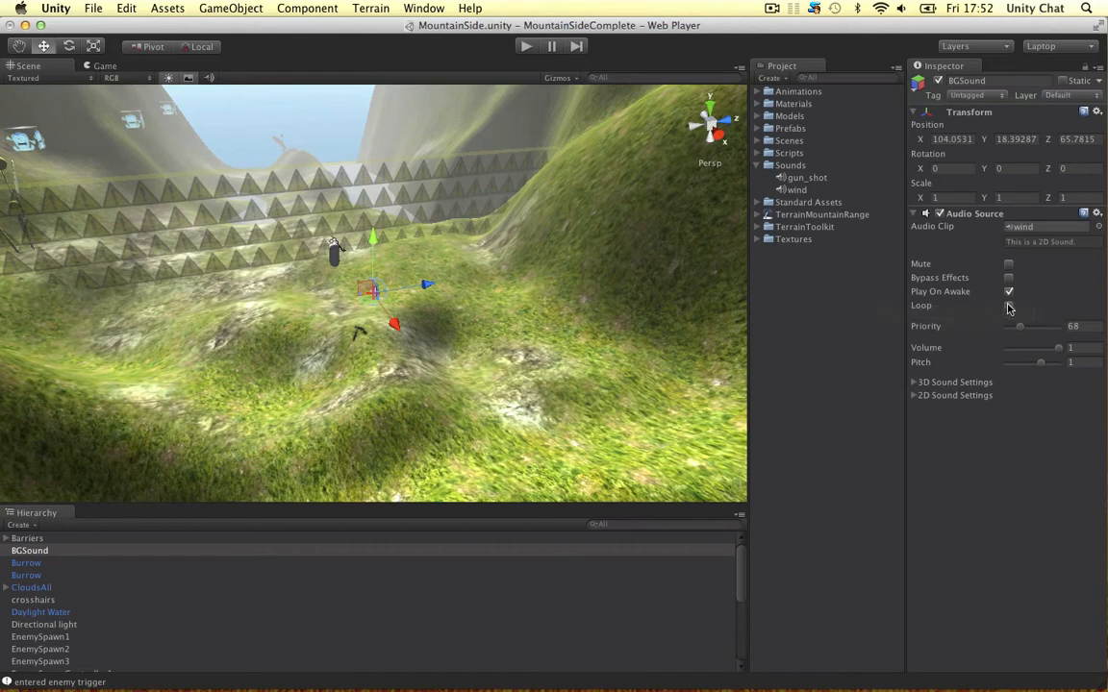
pyautogui.click(1008, 304)
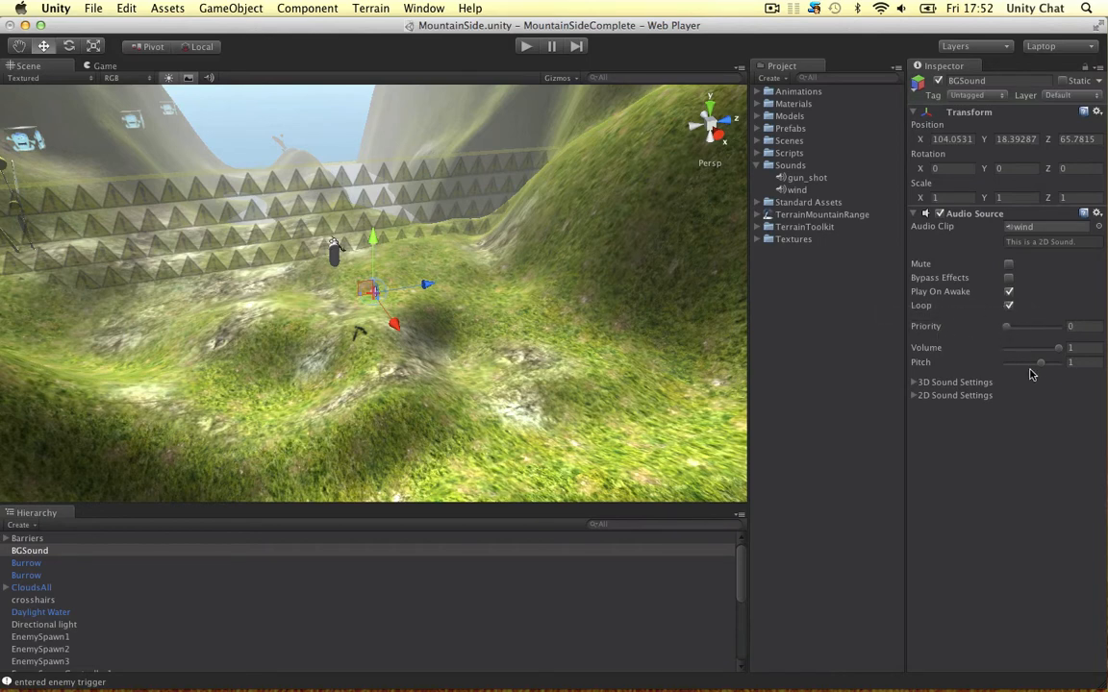
pyautogui.moveTo(1058, 347); pyautogui.dragTo(1039, 347)
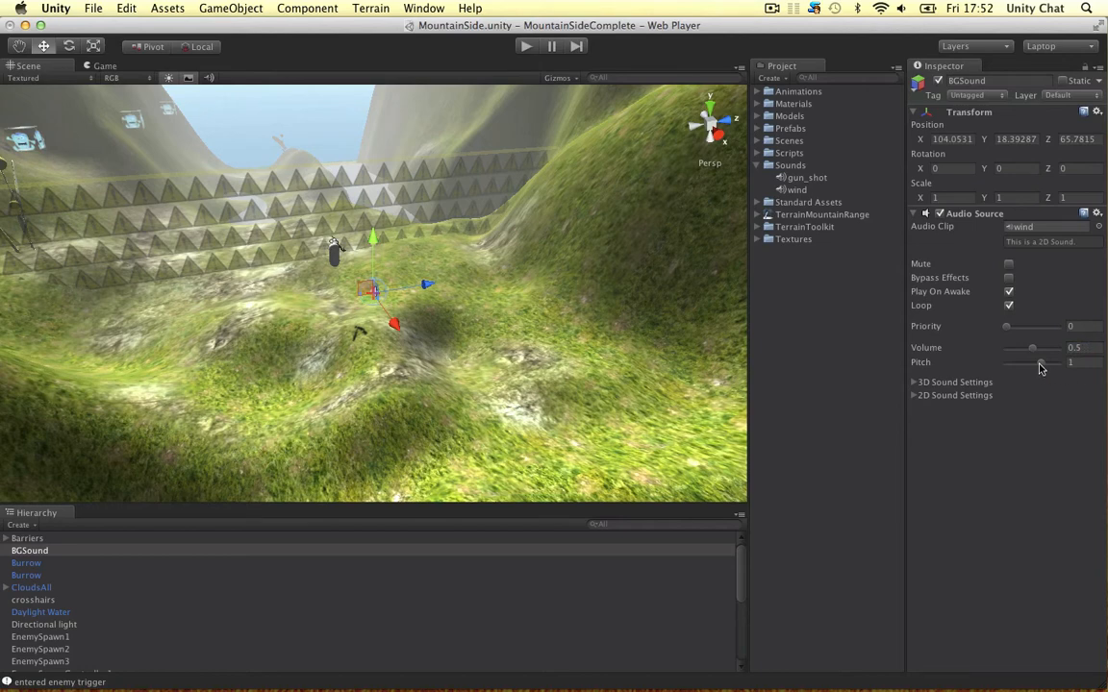
pyautogui.moveTo(1031, 362); pyautogui.dragTo(1050, 361)
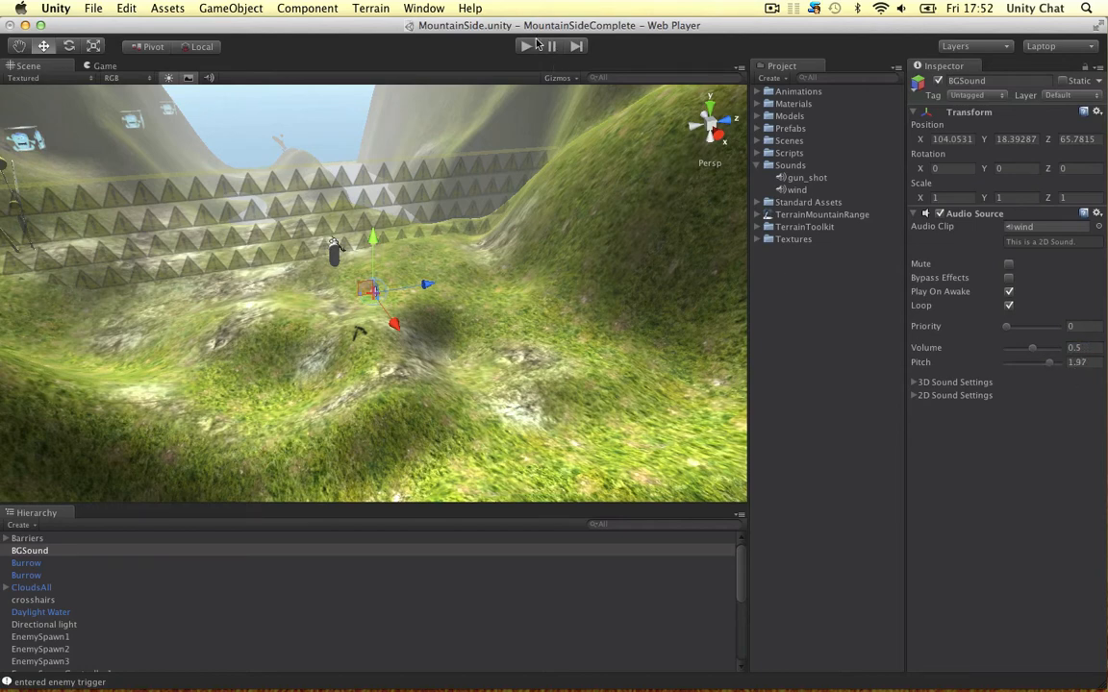
pyautogui.click(527, 46)
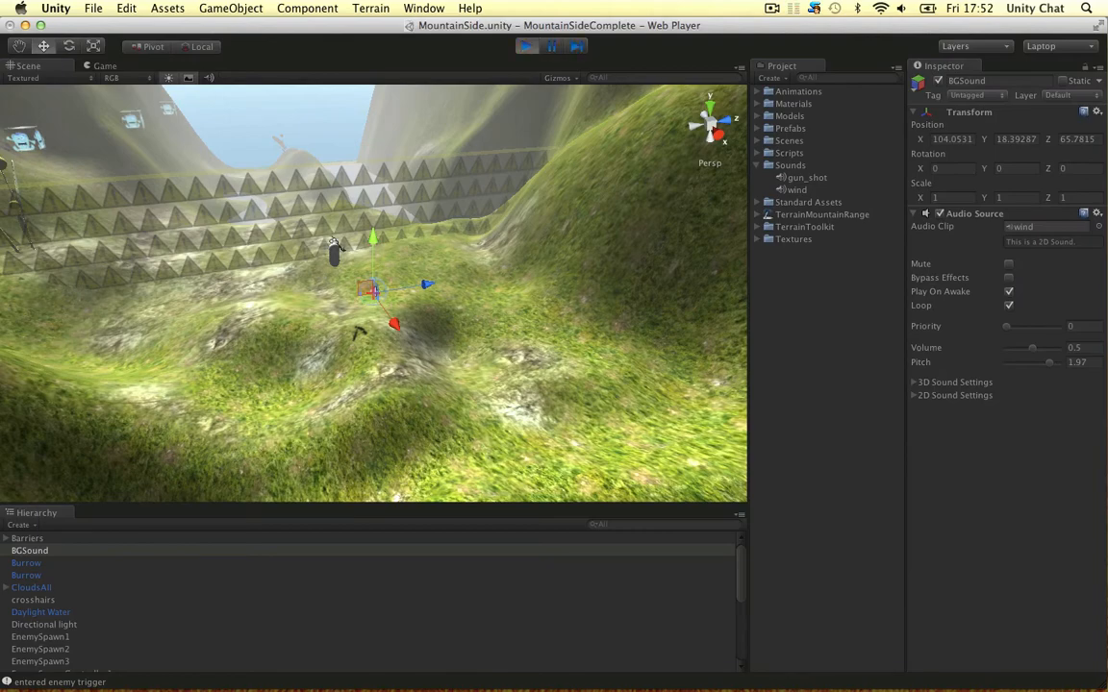
pyautogui.click(527, 46)
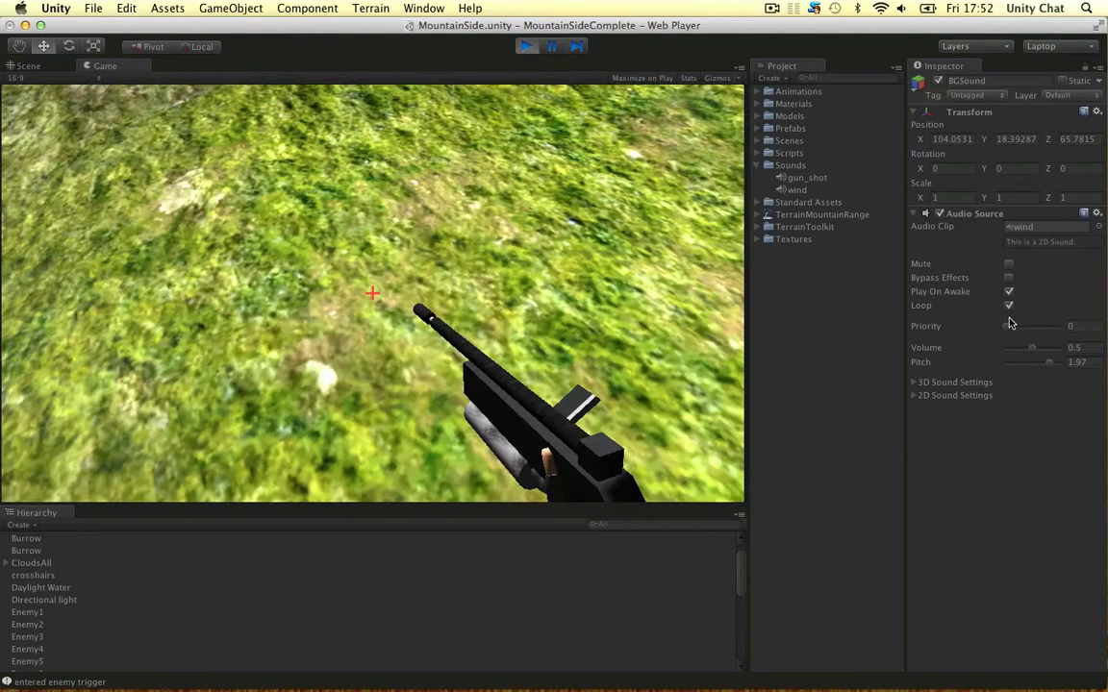
pyautogui.moveTo(1031, 346); pyautogui.dragTo(1037, 346)
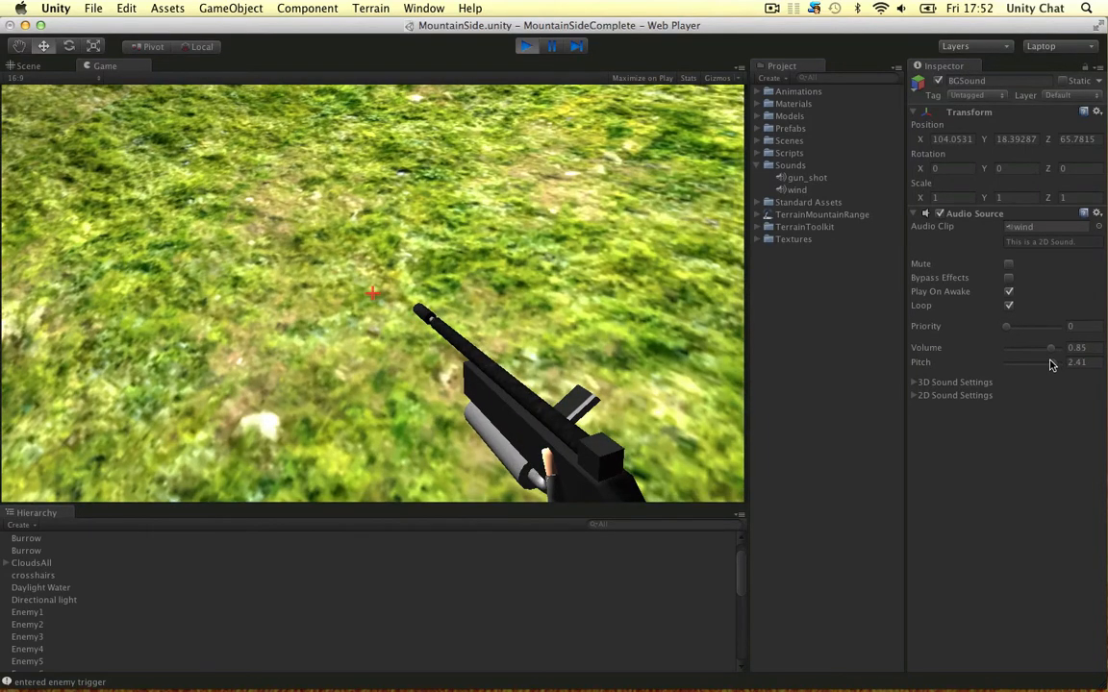
pyautogui.moveTo(1050, 361); pyautogui.dragTo(1047, 361)
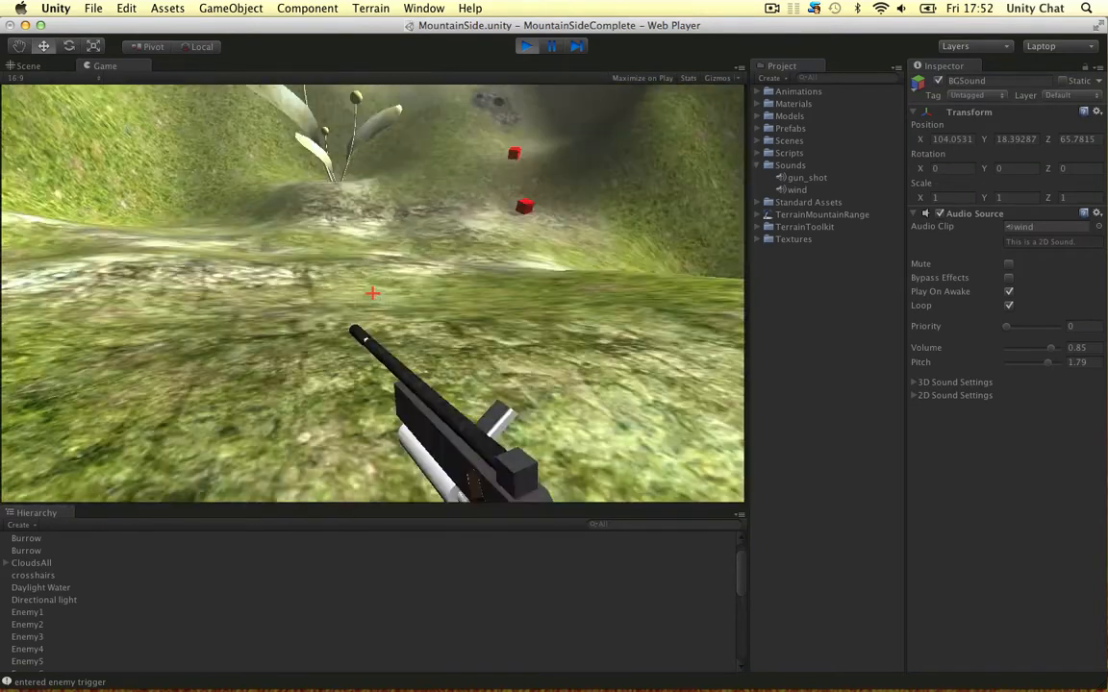
pyautogui.click(308, 7)
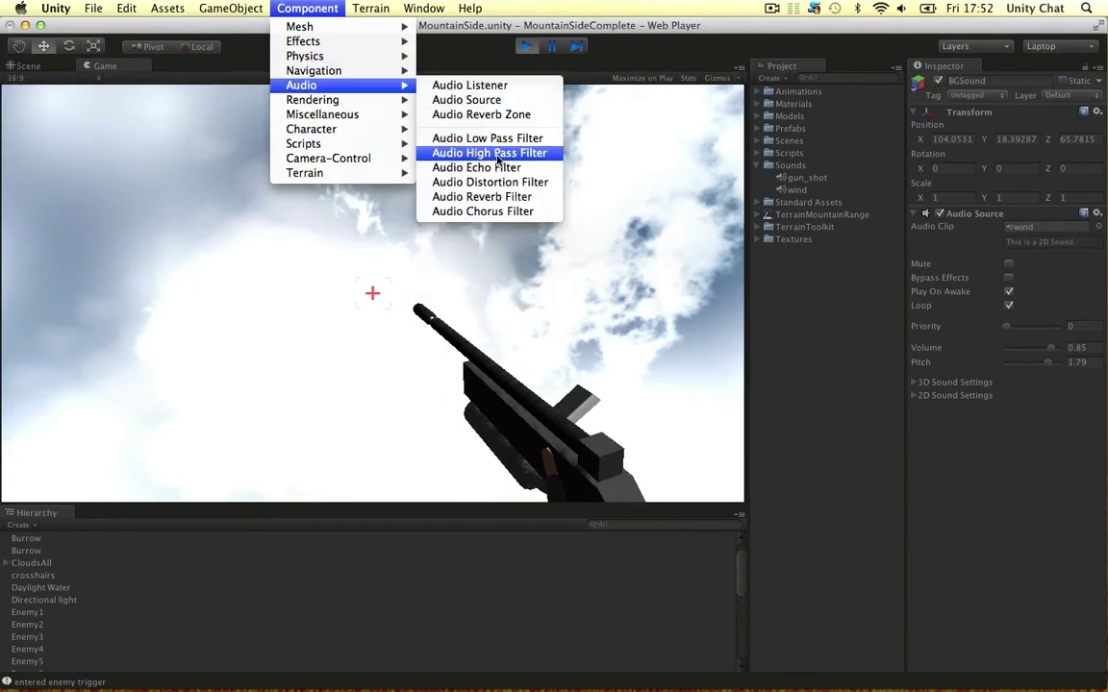
pyautogui.click(489, 152)
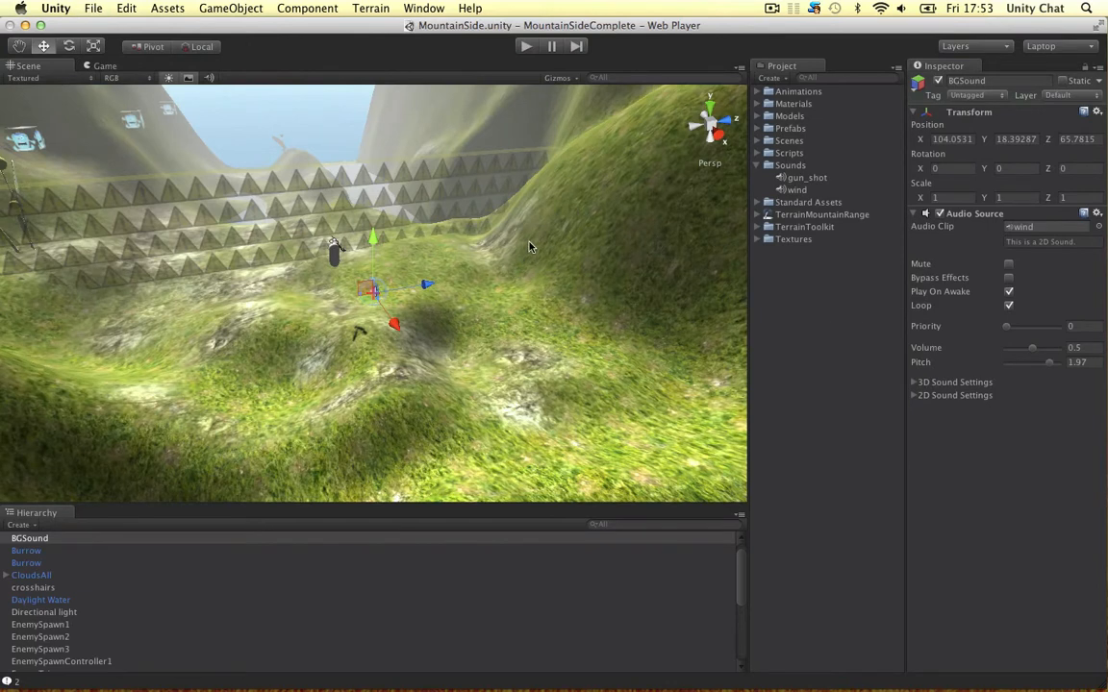
pyautogui.moveTo(458, 254)
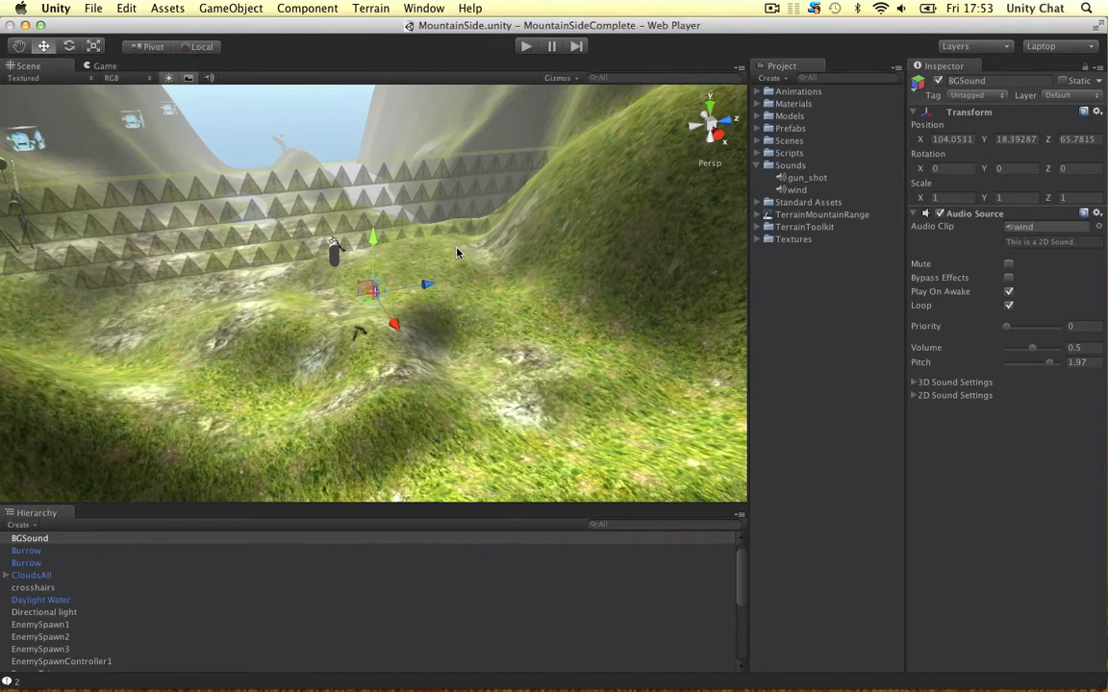
pyautogui.moveTo(689, 363)
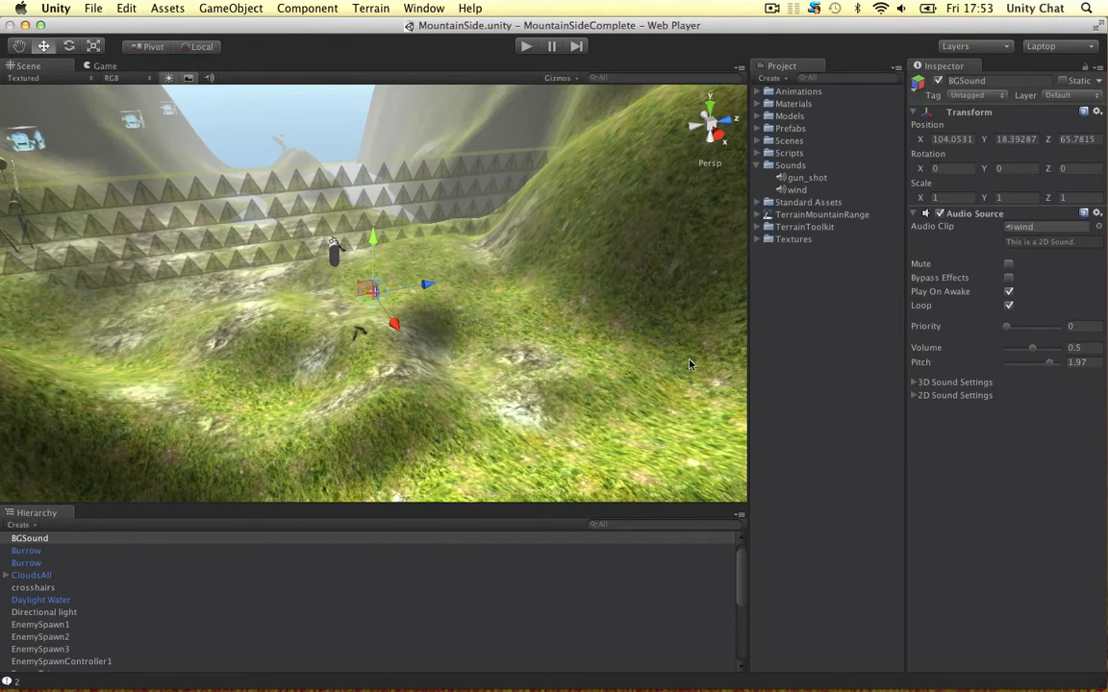